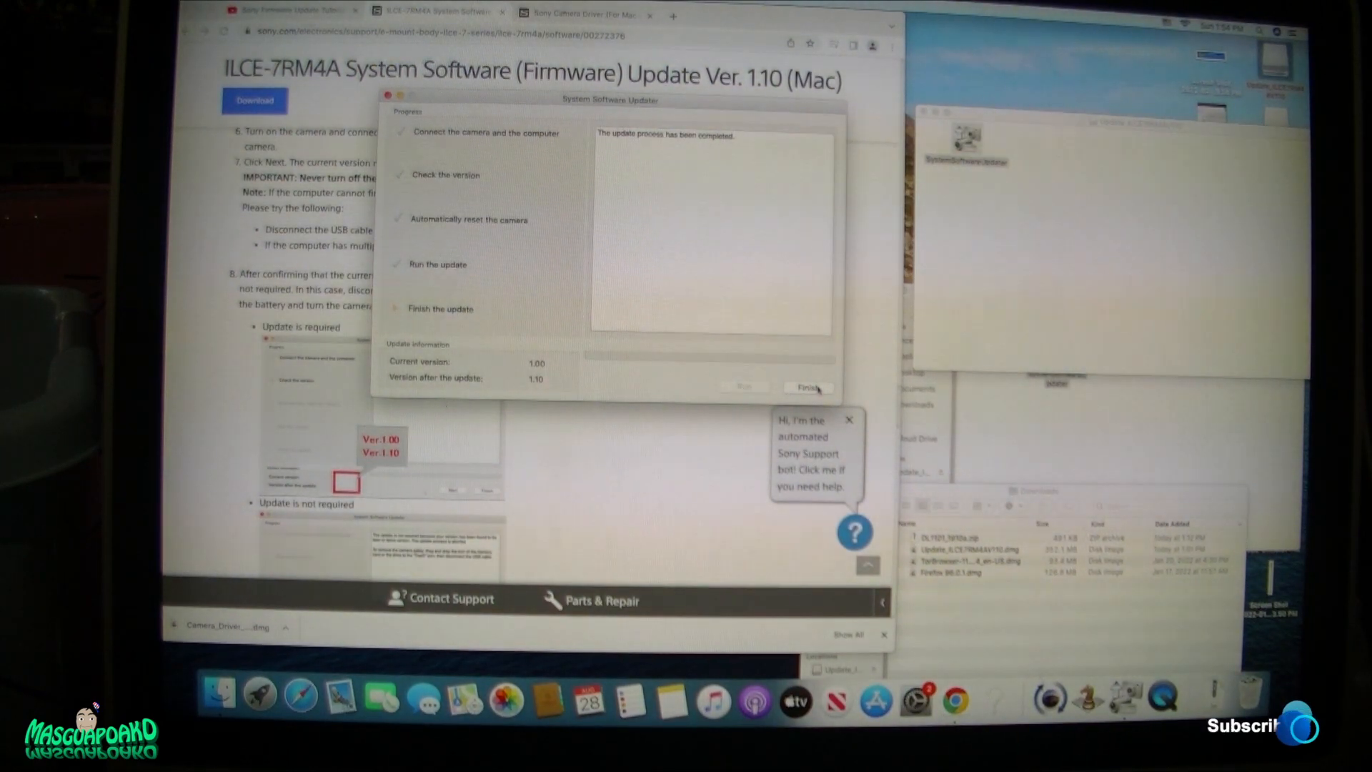
Step: Finish the completed firmware update in System Software Updater
{"action": "left_click", "coordinate": [806, 387]}
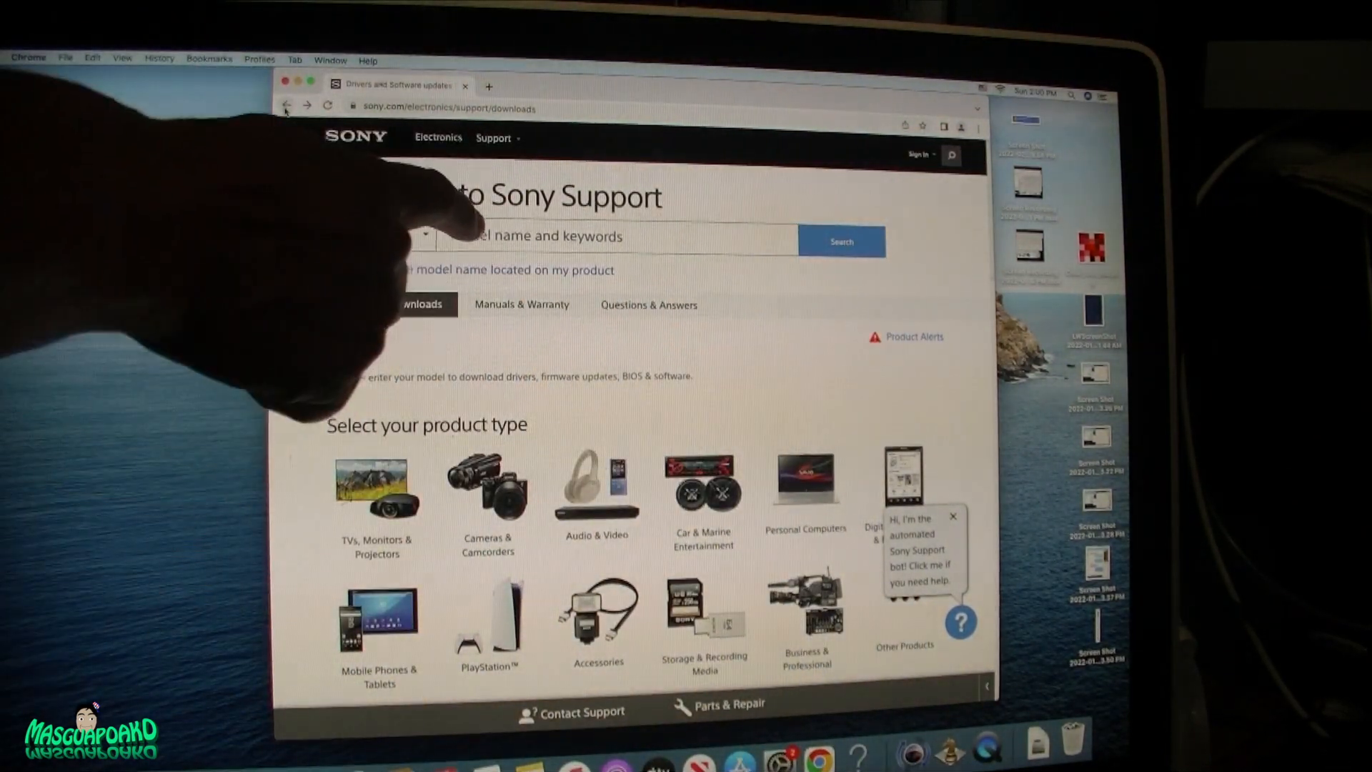
Step: Search '7m' on Sony Support and choose ILCE-7M3 to open its downloads page
{"action": "type", "text": "7m3"}
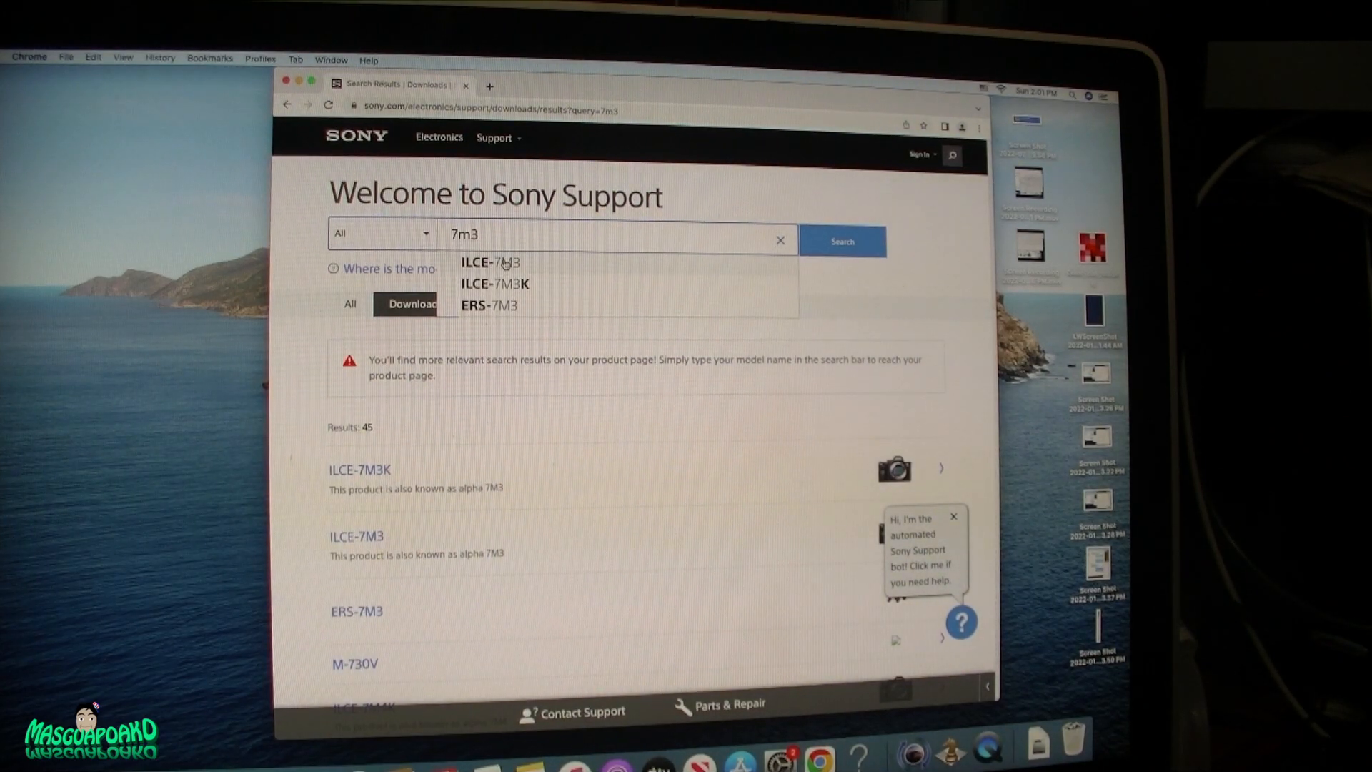
{"action": "left_click", "coordinate": [488, 262]}
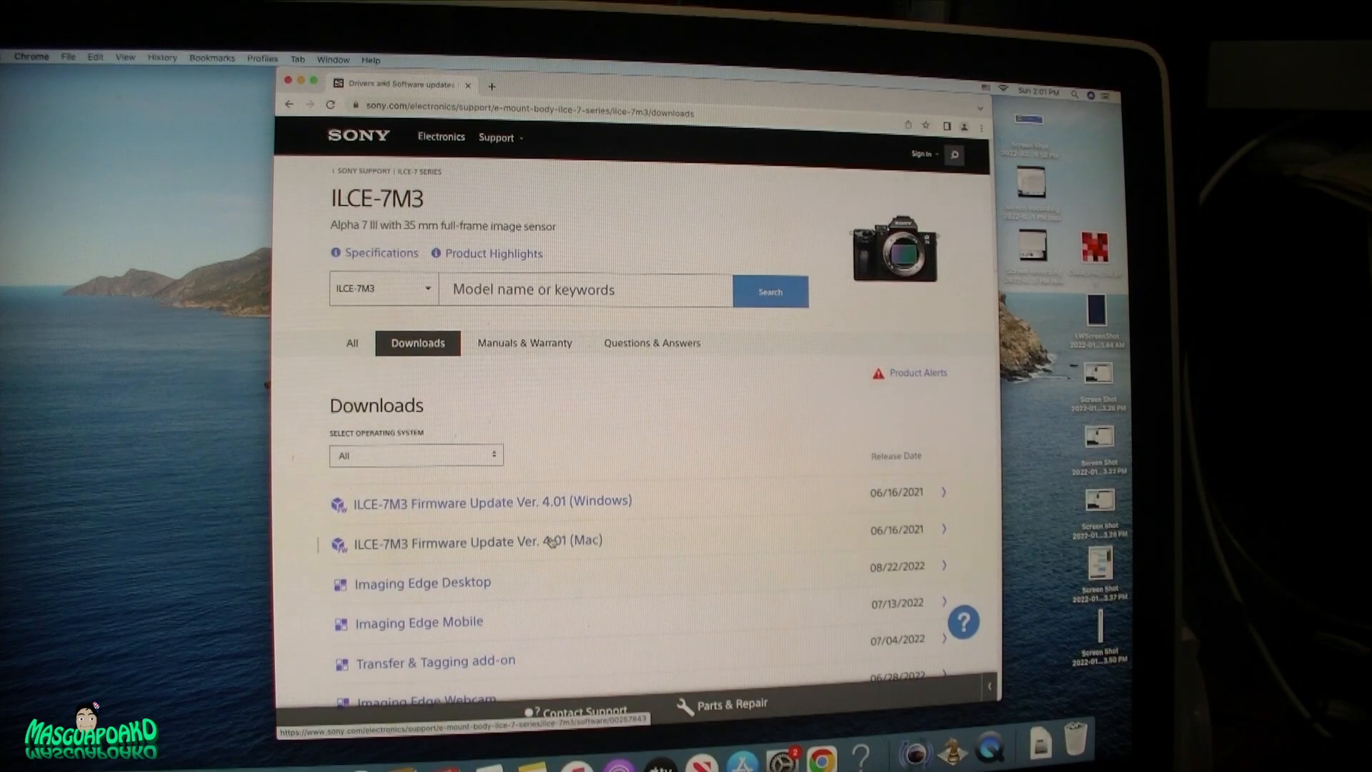
Step: Start the ILCE-7M3 Firmware Update Ver. 4.01 (Mac) download and accept the EULA
{"action": "left_click", "coordinate": [479, 542]}
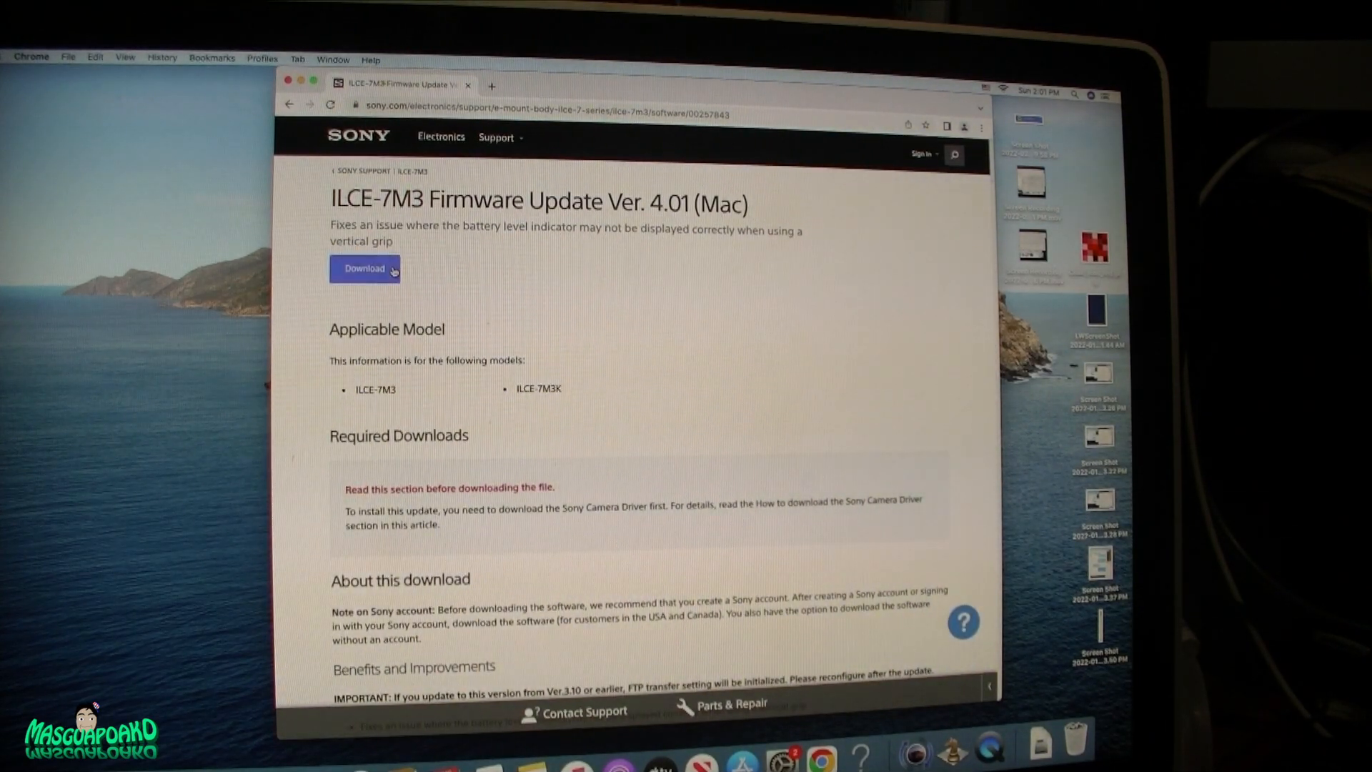
{"action": "left_click", "coordinate": [365, 269]}
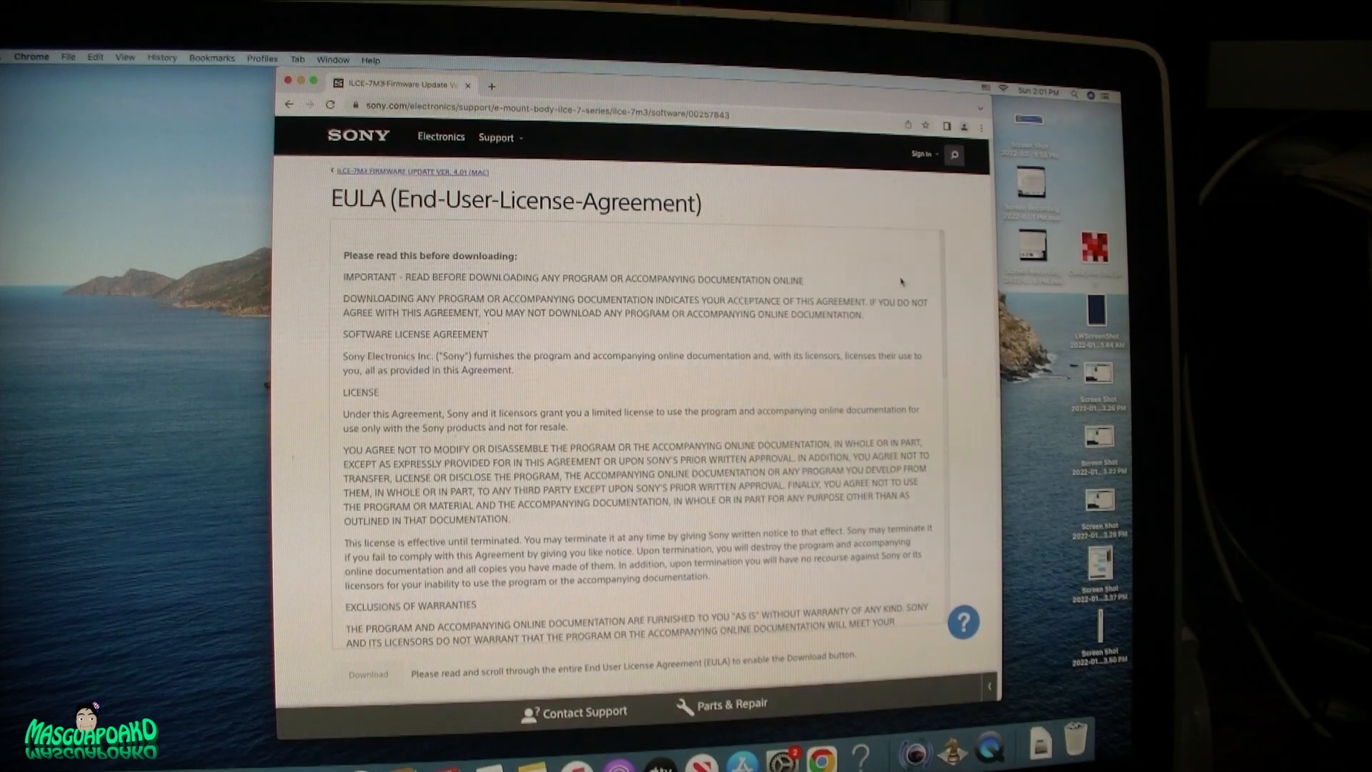
{"action": "scroll", "scroll_direction": "down", "scroll_amount": 3}
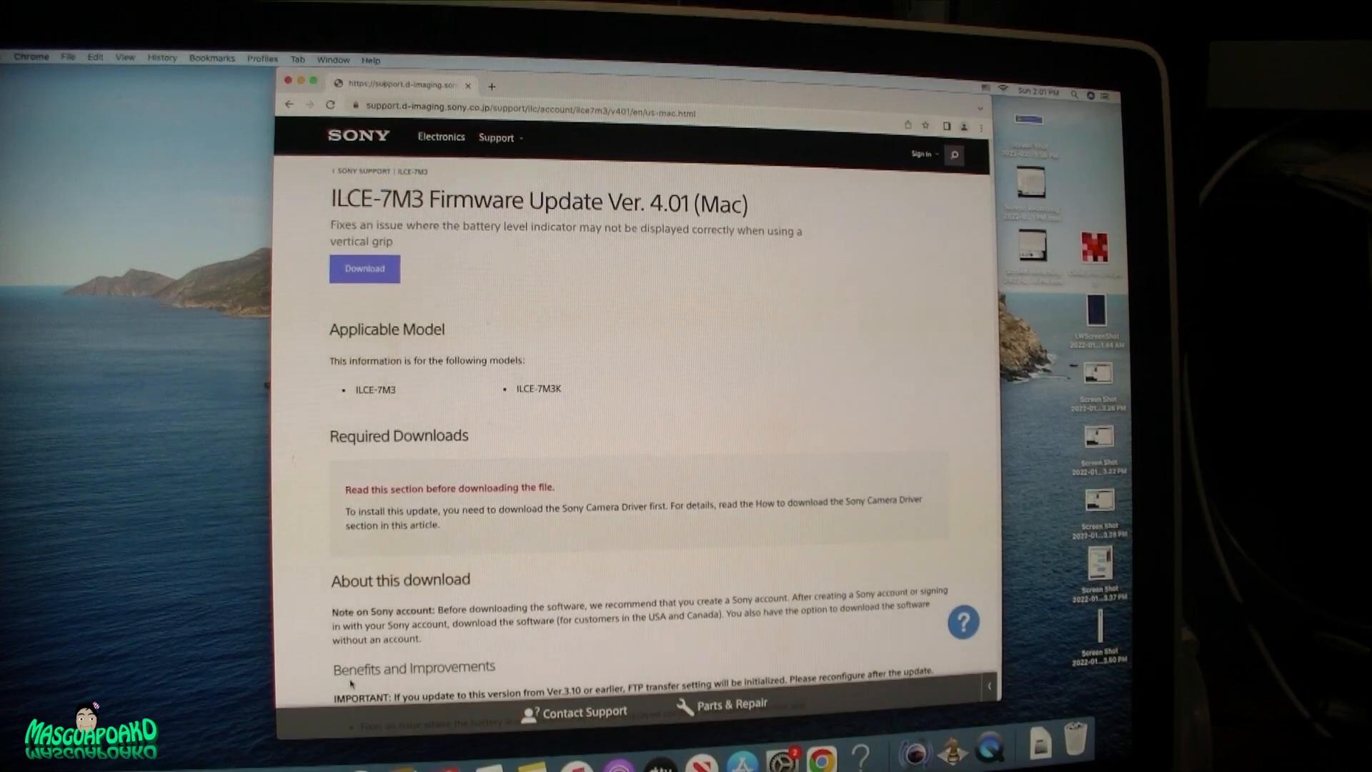
{"action": "left_click", "coordinate": [365, 268]}
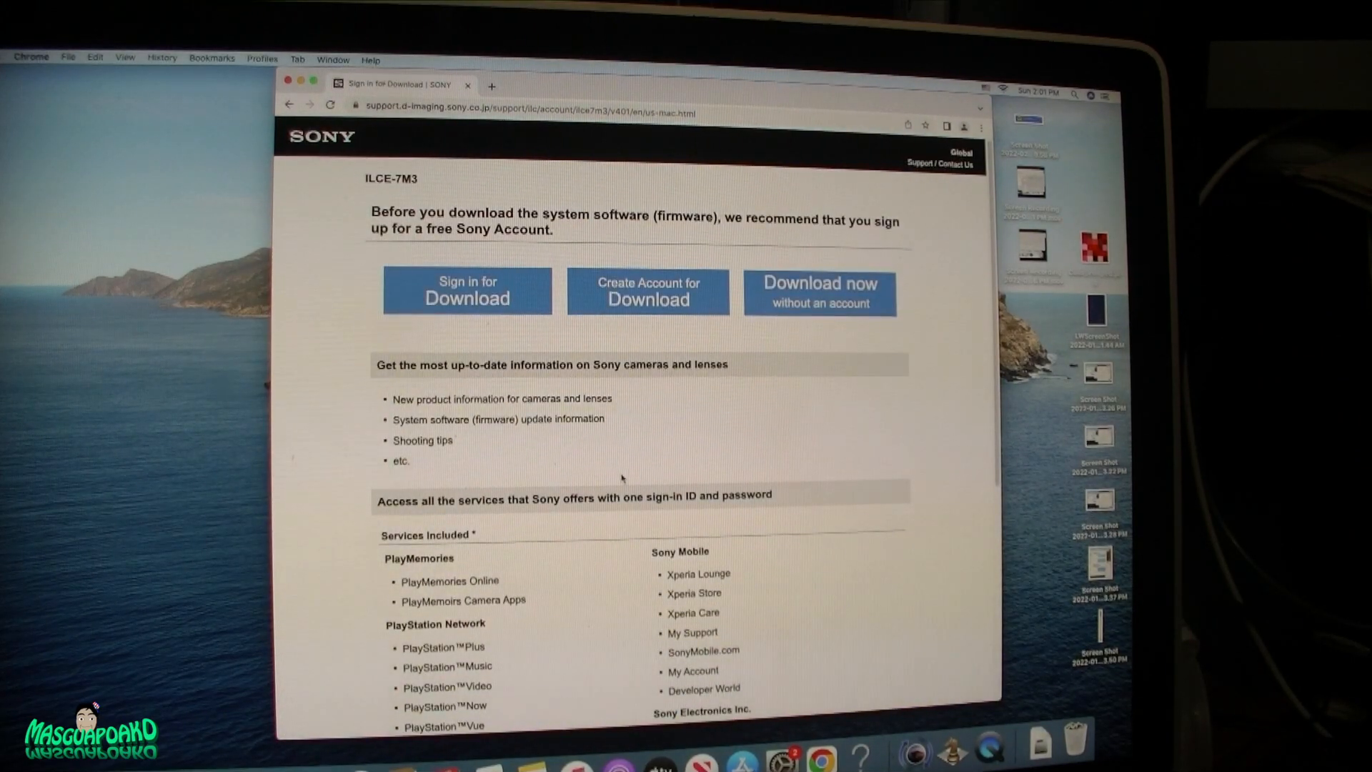
Step: Download Update_ILCE7M3V401.dmg without a Sony account and open the disk image
{"action": "left_click", "coordinate": [818, 290]}
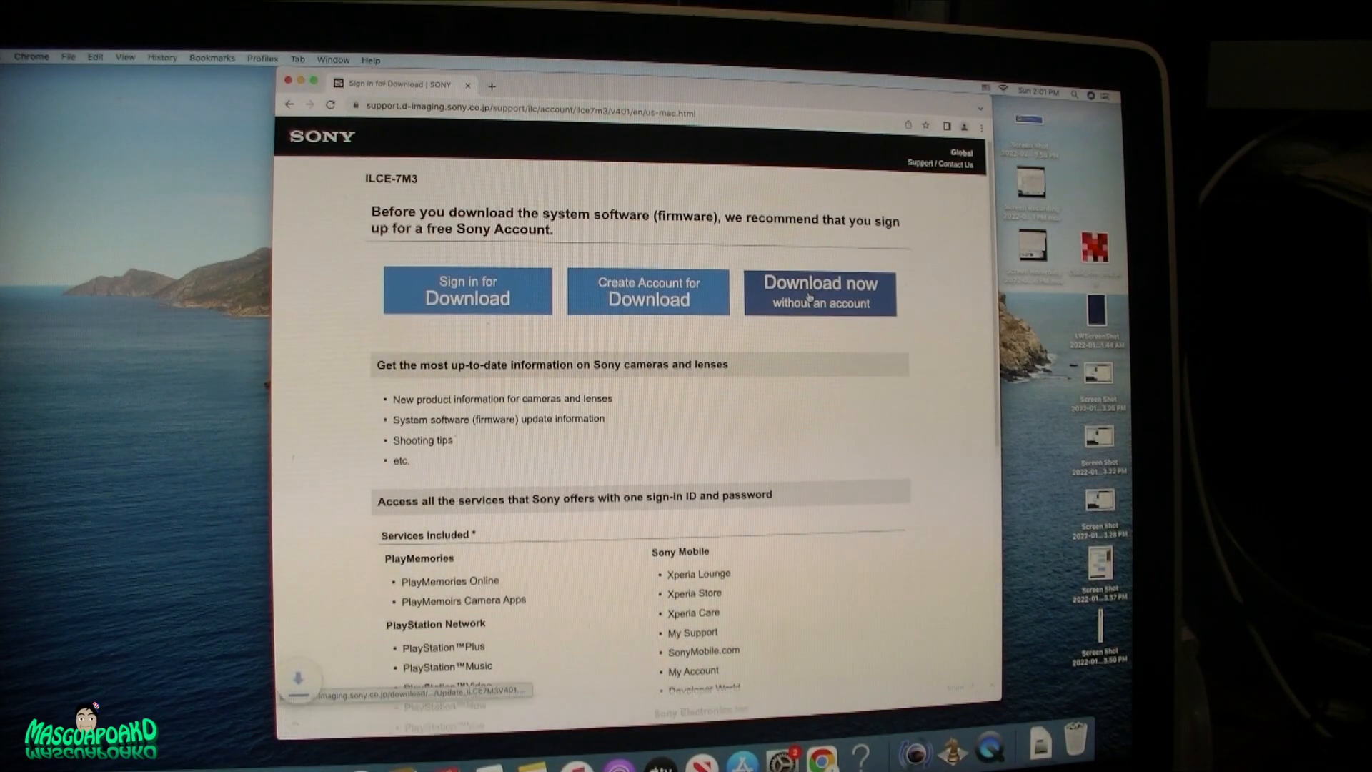
{"action": "left_click", "coordinate": [819, 291]}
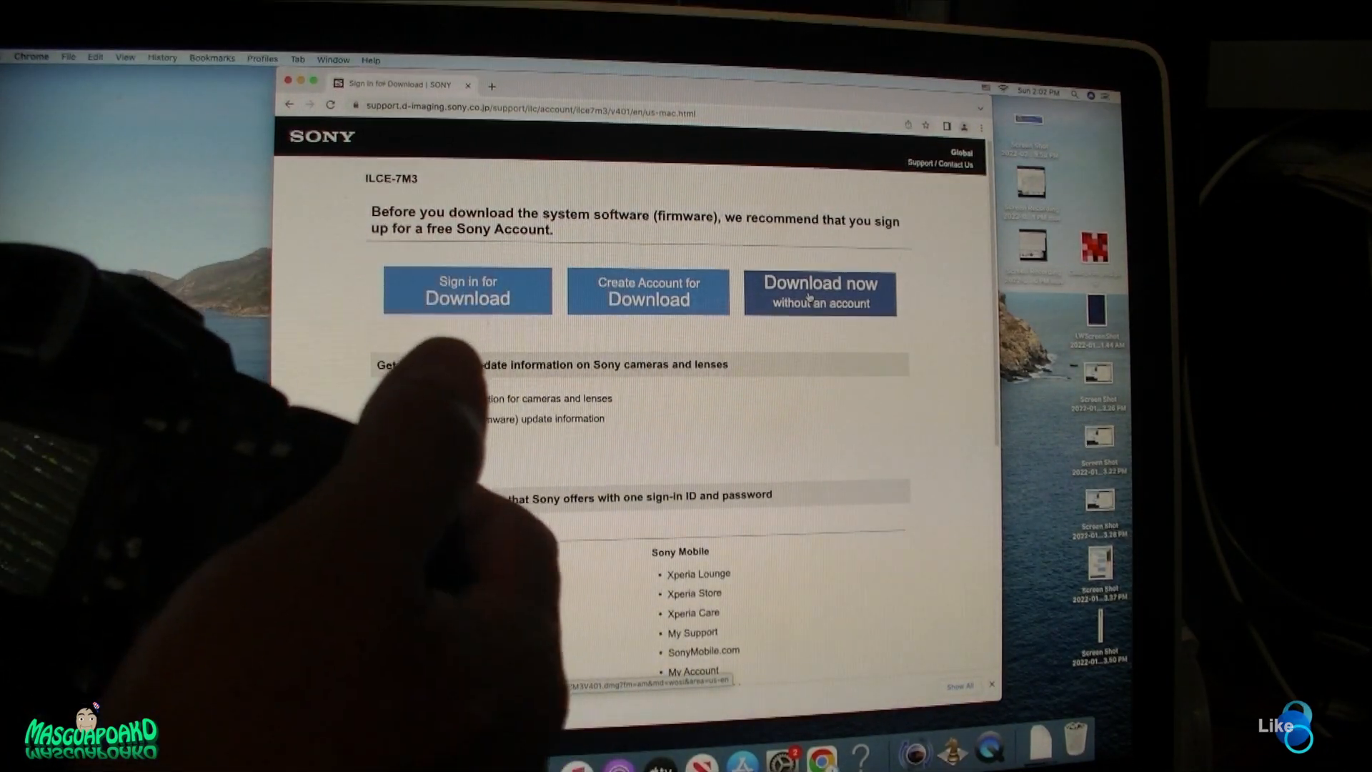
{"action": "left_click", "coordinate": [819, 292]}
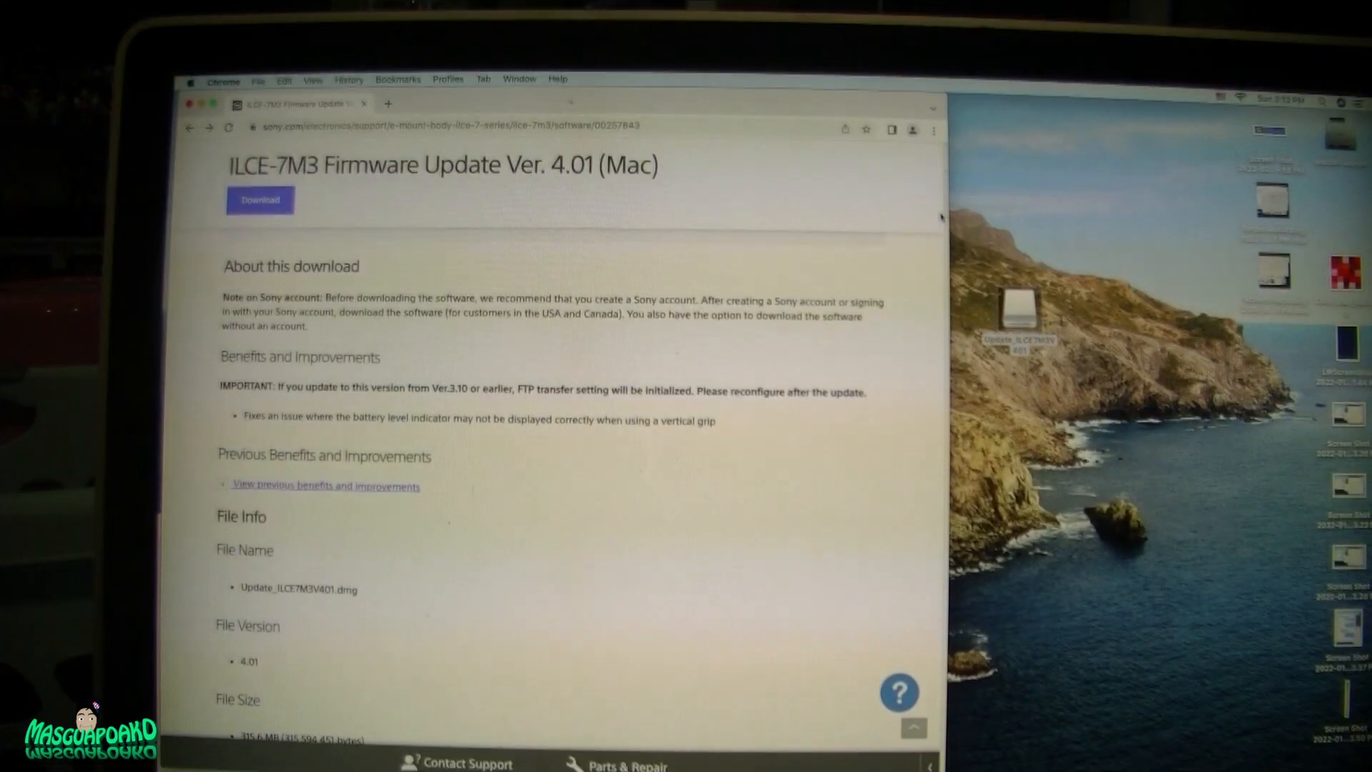
Step: Launch SystemSoftwareUpdater from the mounted Update_ILCE7M3V401 volume in Finder
{"action": "left_click", "coordinate": [1018, 309]}
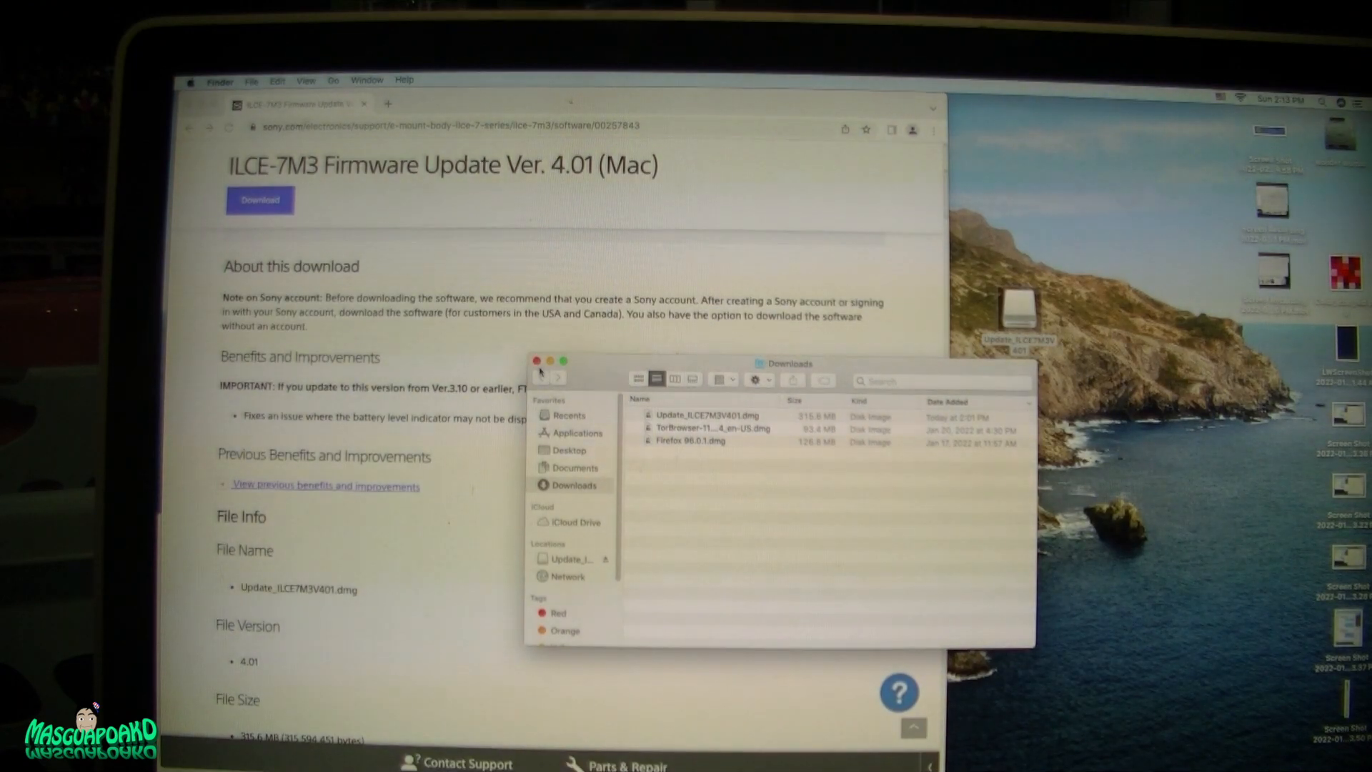
{"action": "left_click", "coordinate": [537, 361]}
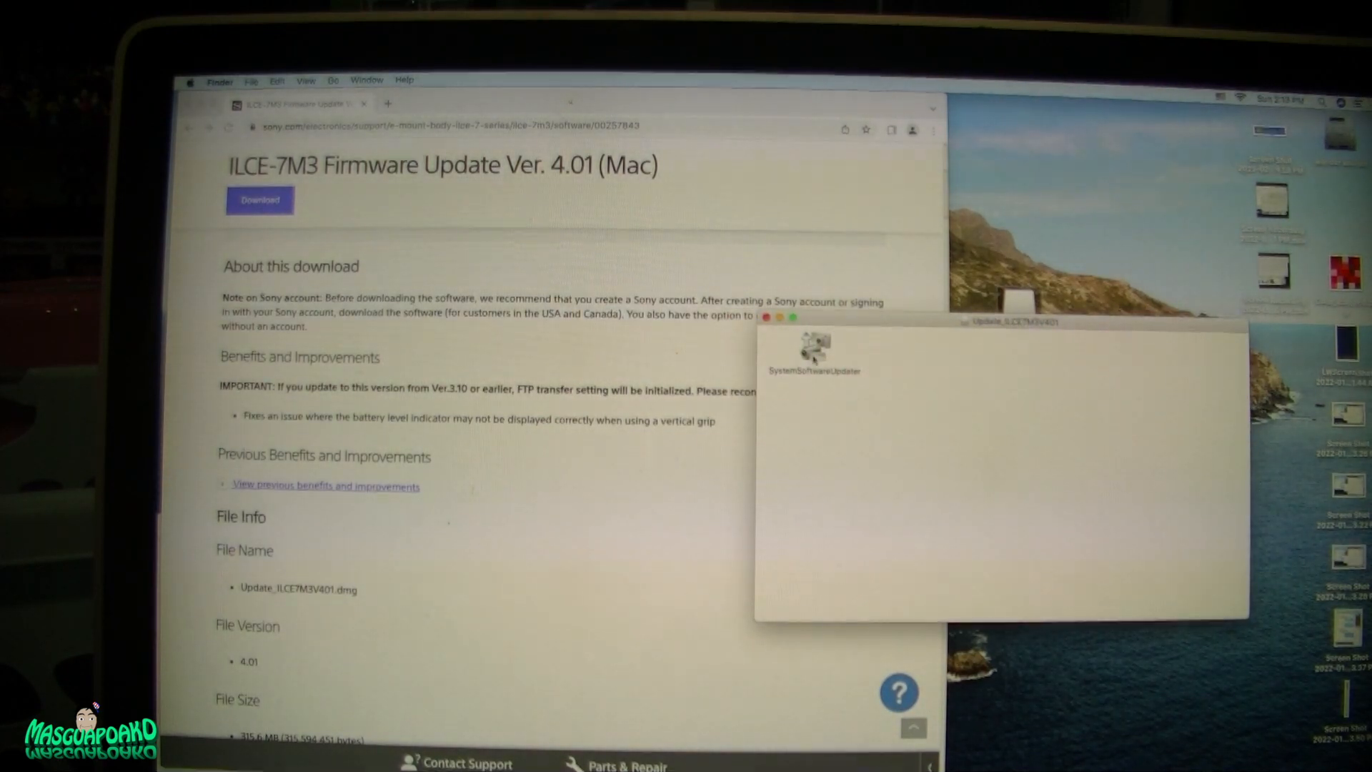
{"action": "left_click", "coordinate": [813, 350]}
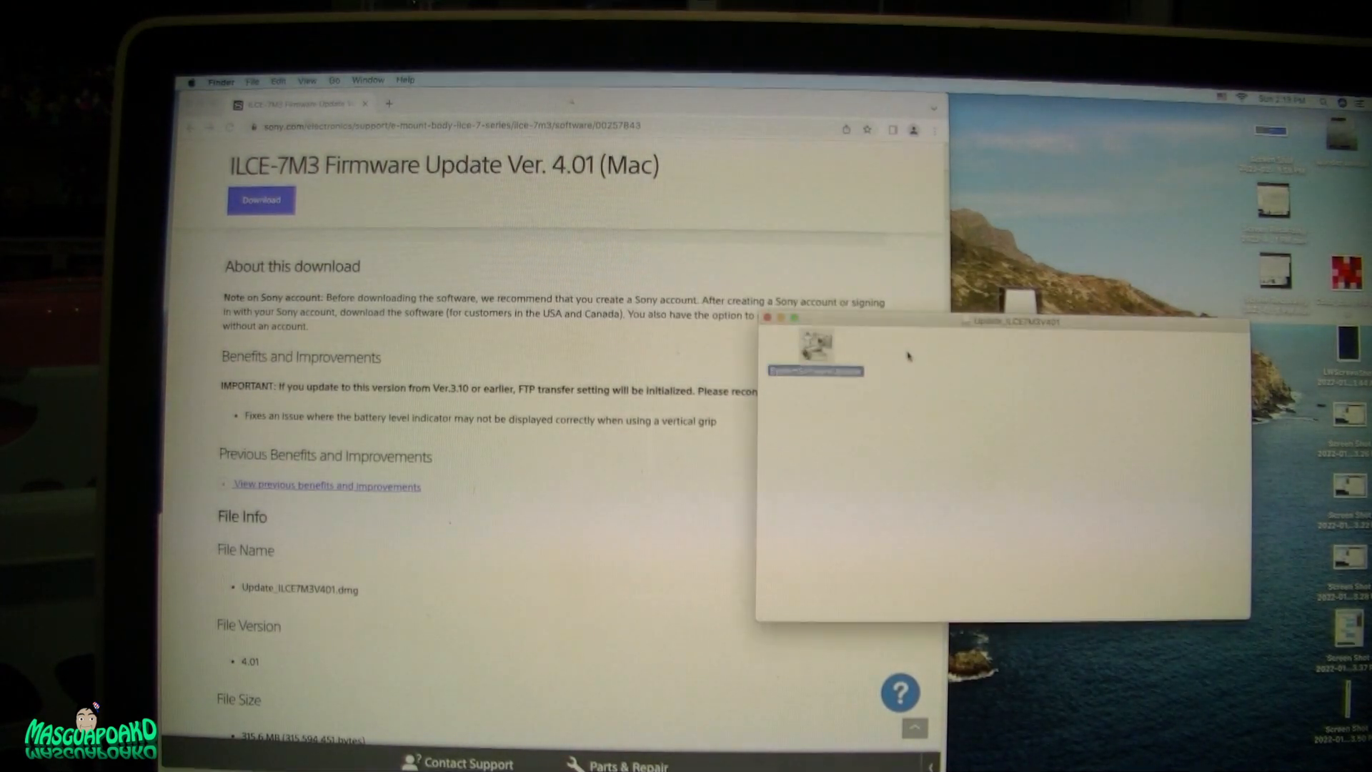
{"action": "double_click", "coordinate": [813, 350]}
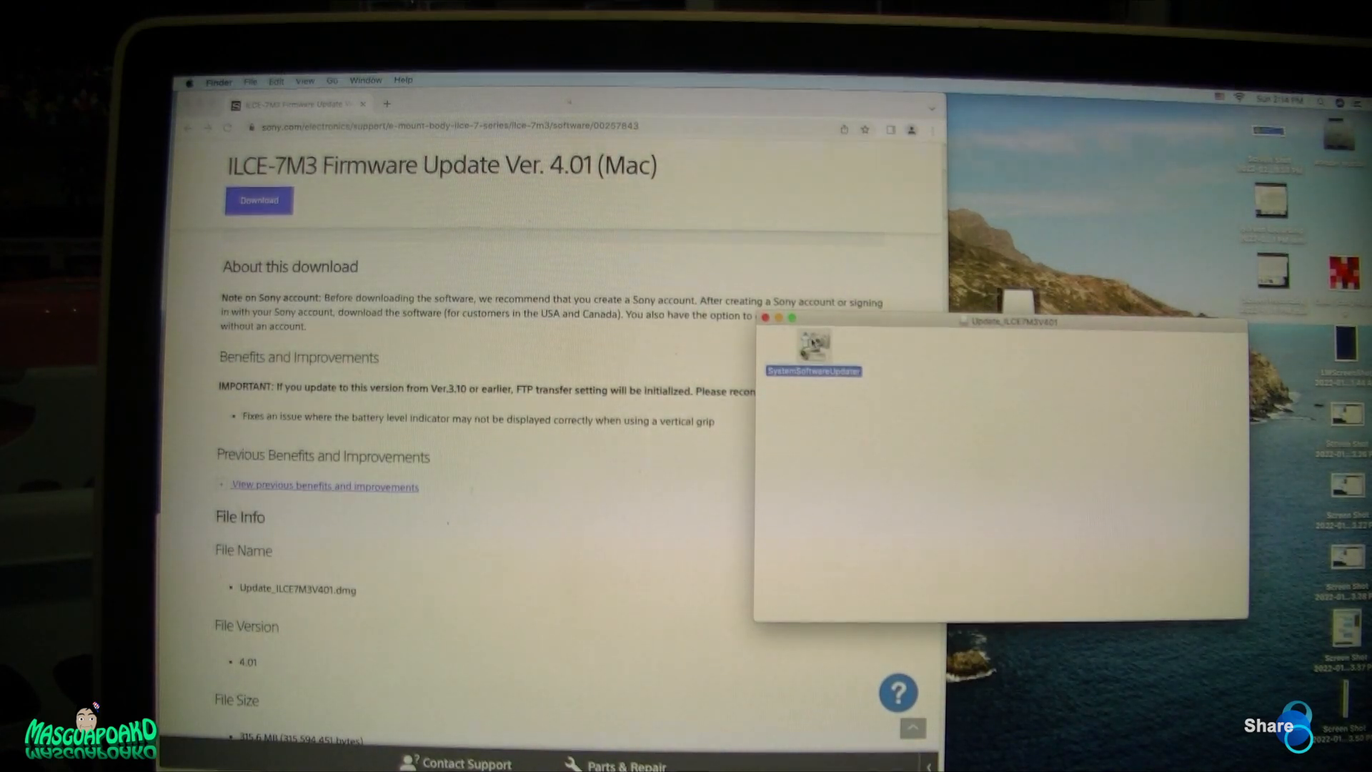
{"action": "double_click", "coordinate": [813, 347]}
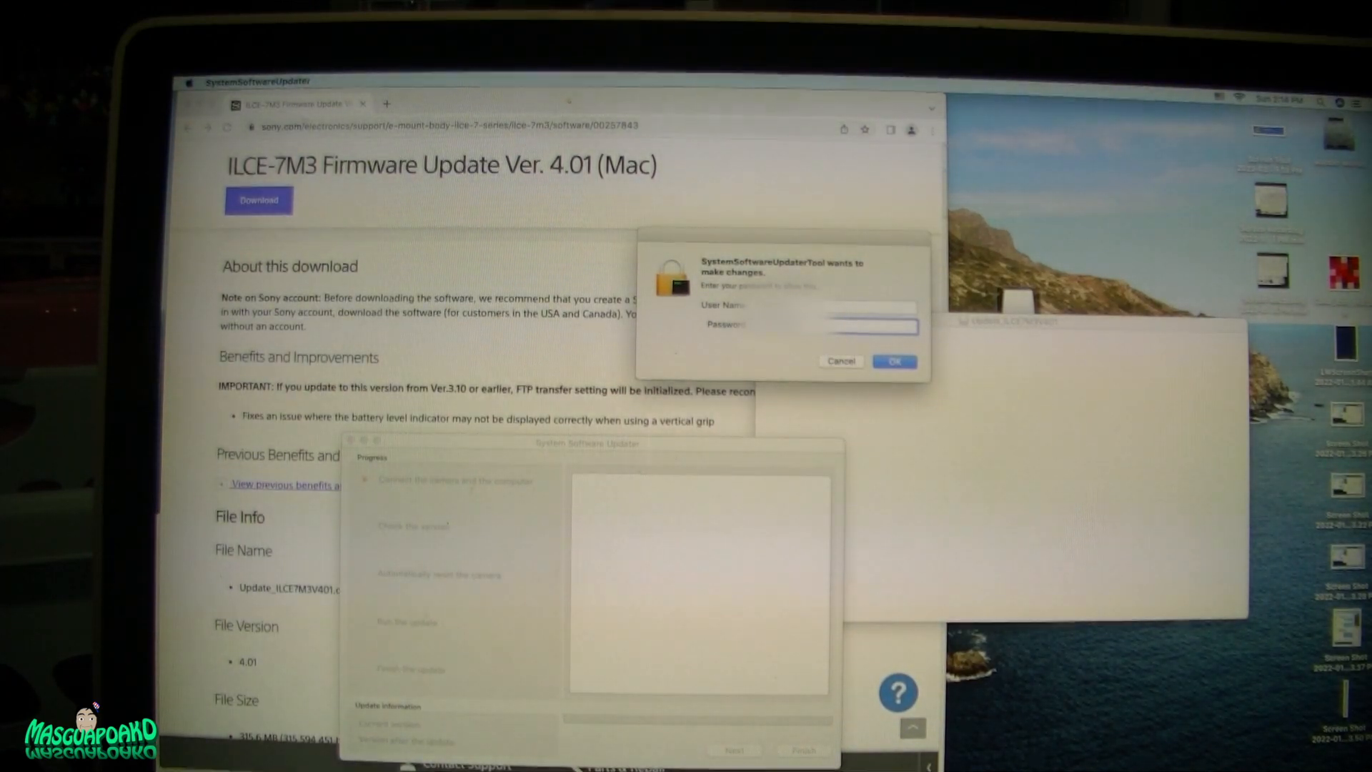
Step: Cancel the administrator password prompt and return to the firmware web page
{"action": "left_click", "coordinate": [892, 360]}
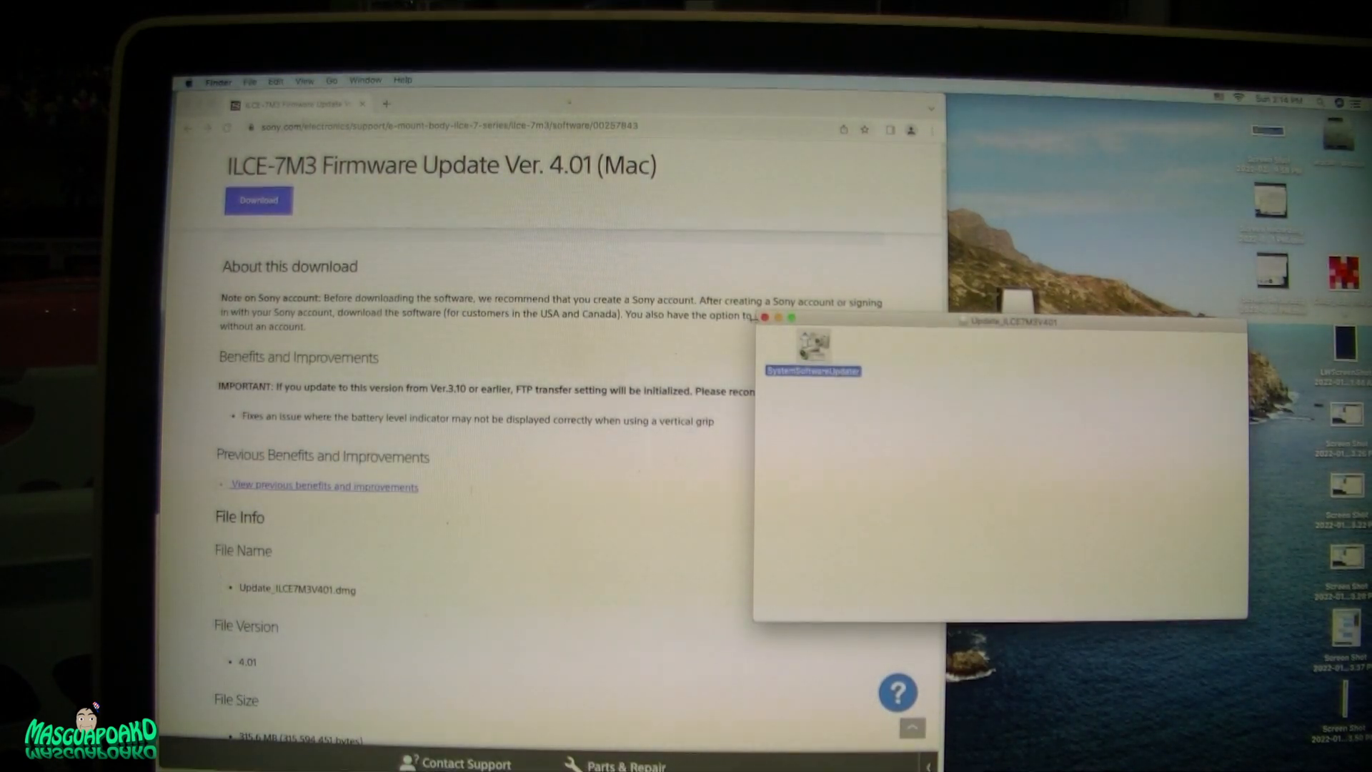
{"action": "left_click", "coordinate": [763, 317]}
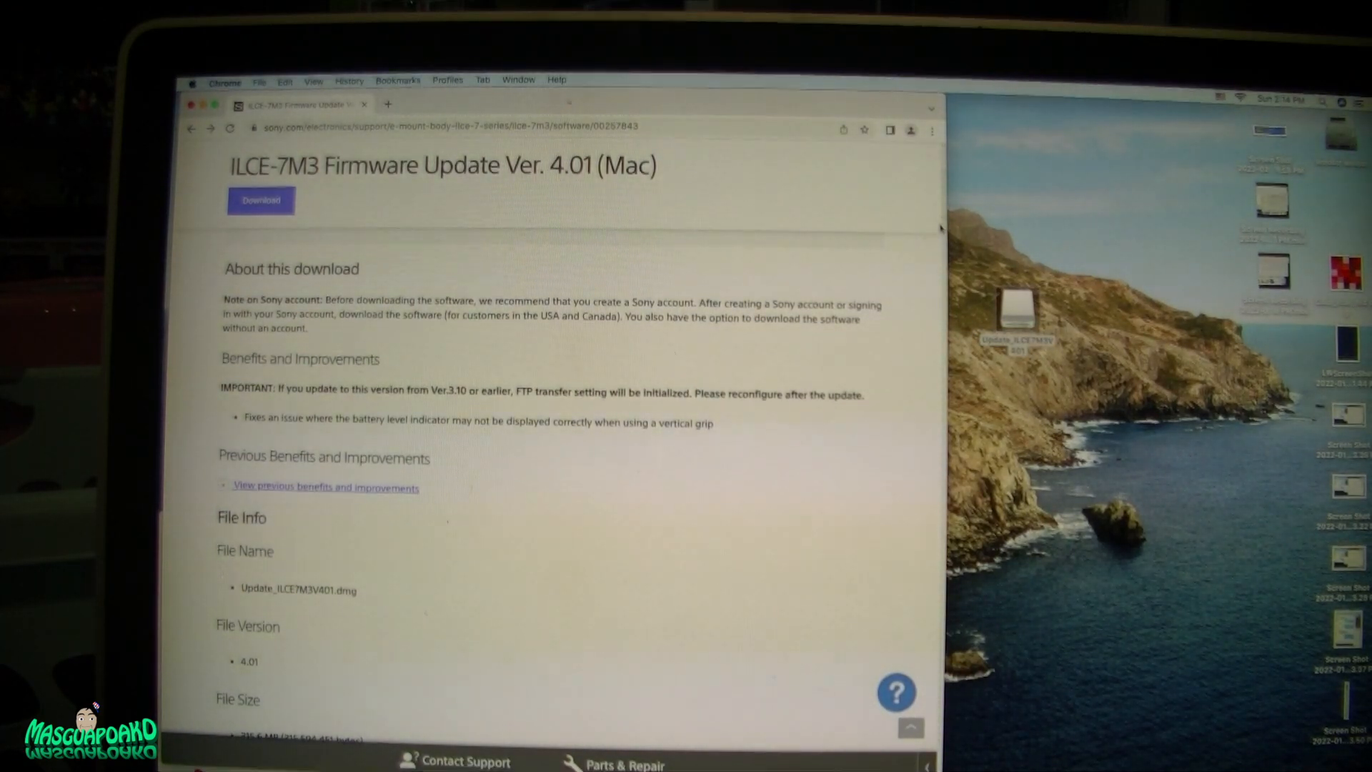
Step: Reach the 'How to download the Sony Camera Driver' section of the firmware page
{"action": "scroll", "scroll_direction": "down", "scroll_amount": 3}
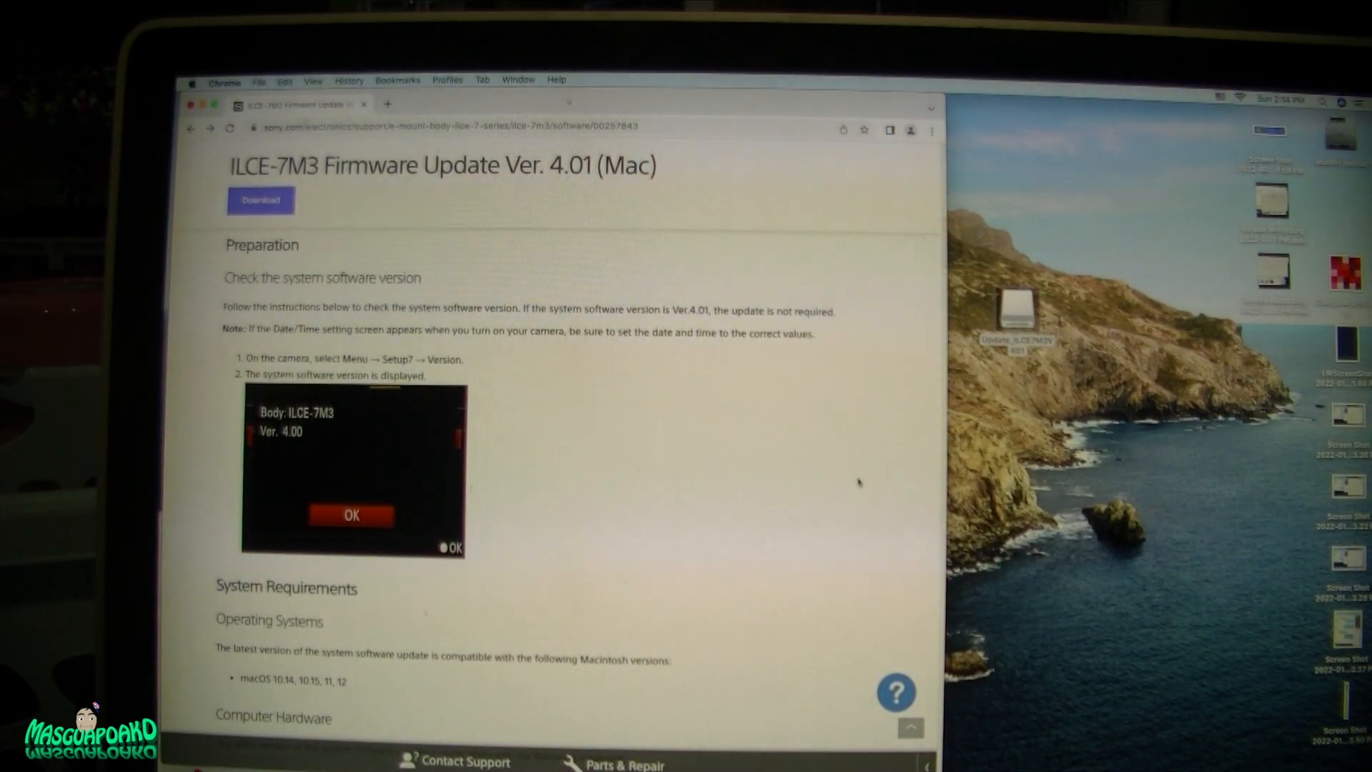
{"action": "scroll", "scroll_direction": "down", "scroll_amount": 3}
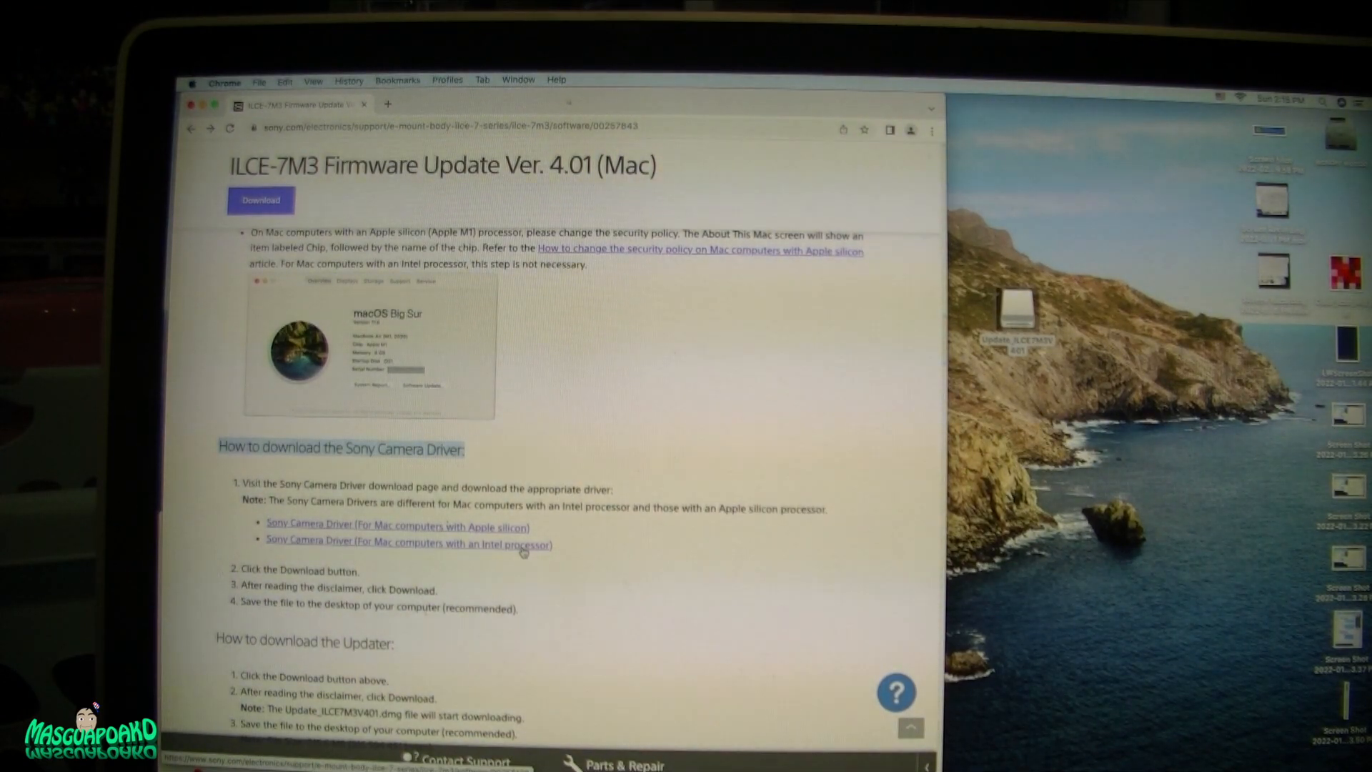
{"action": "left_click", "coordinate": [407, 543]}
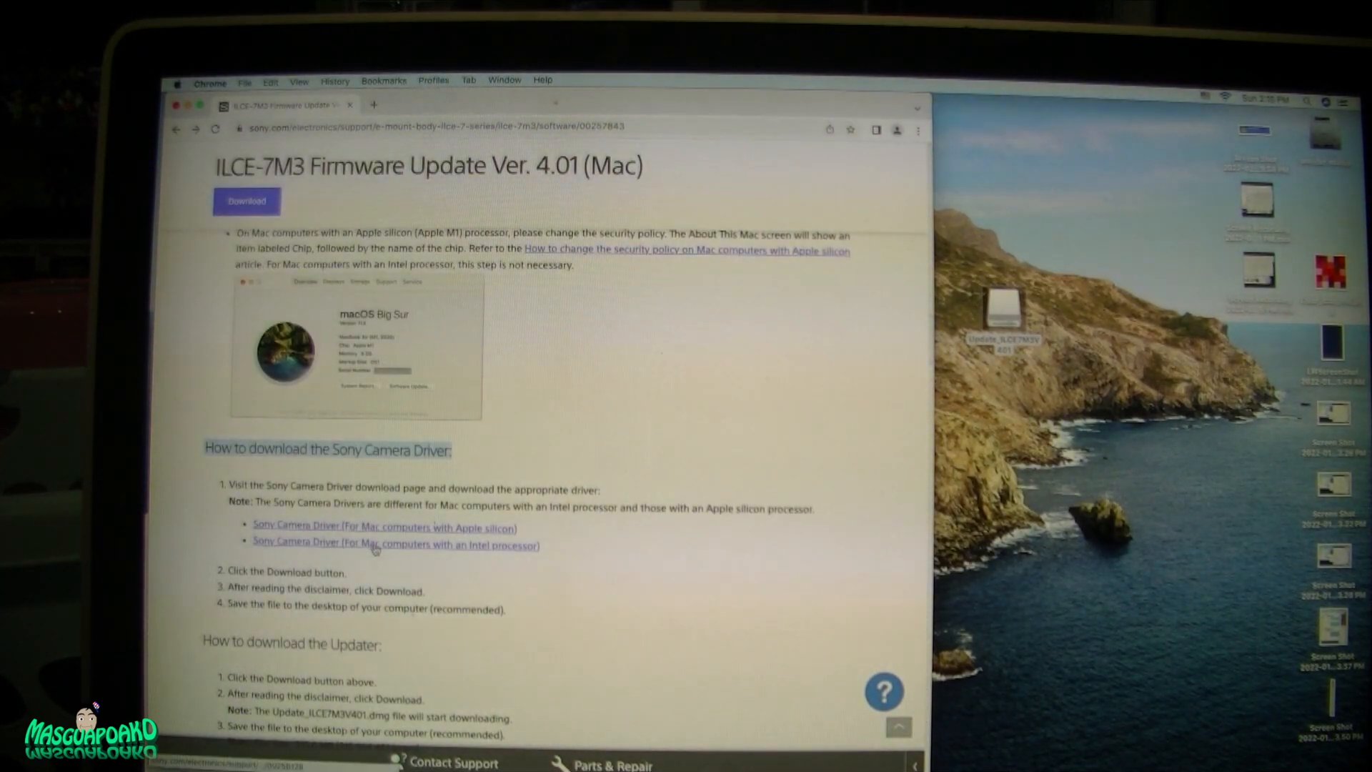
Step: Accept the EULA and download the Intel-Mac driver Camera_Driver_2102a.dmg
{"action": "left_click", "coordinate": [395, 543]}
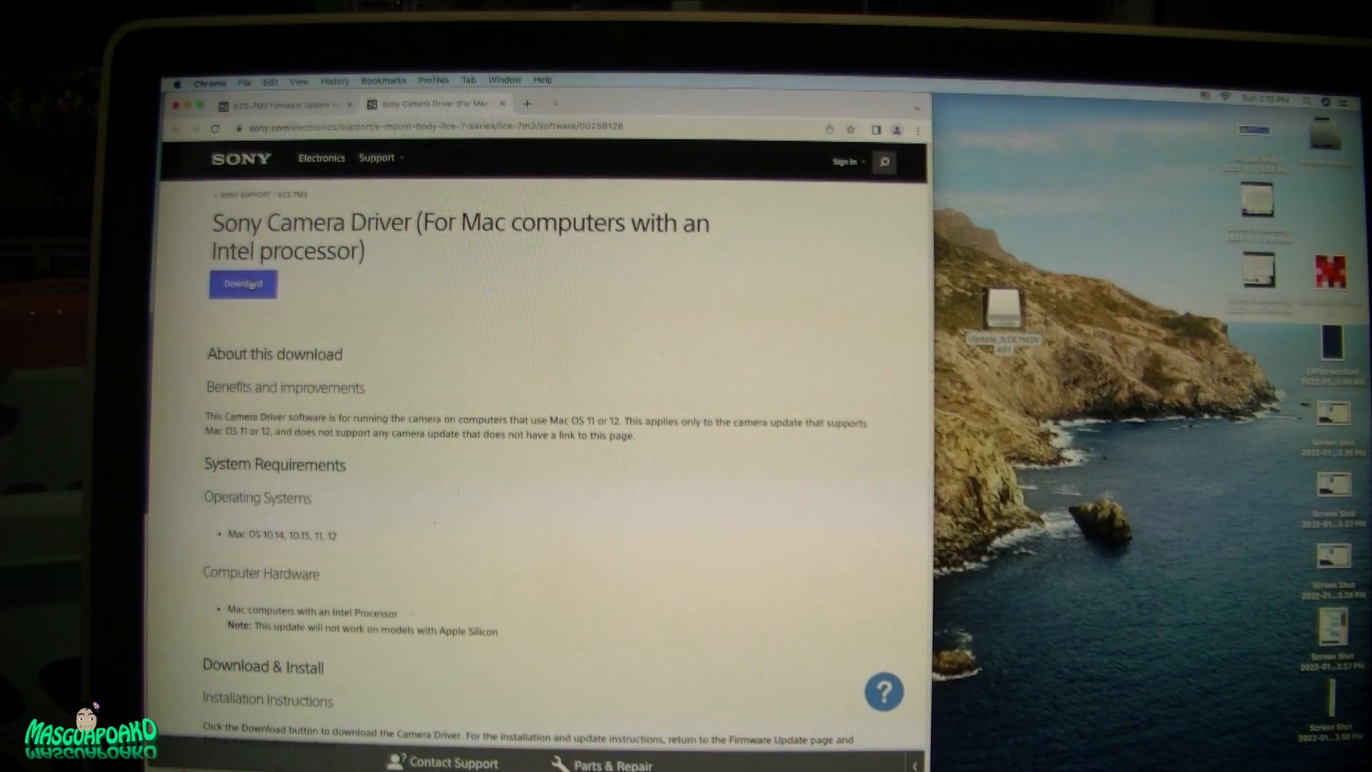
{"action": "left_click", "coordinate": [243, 283]}
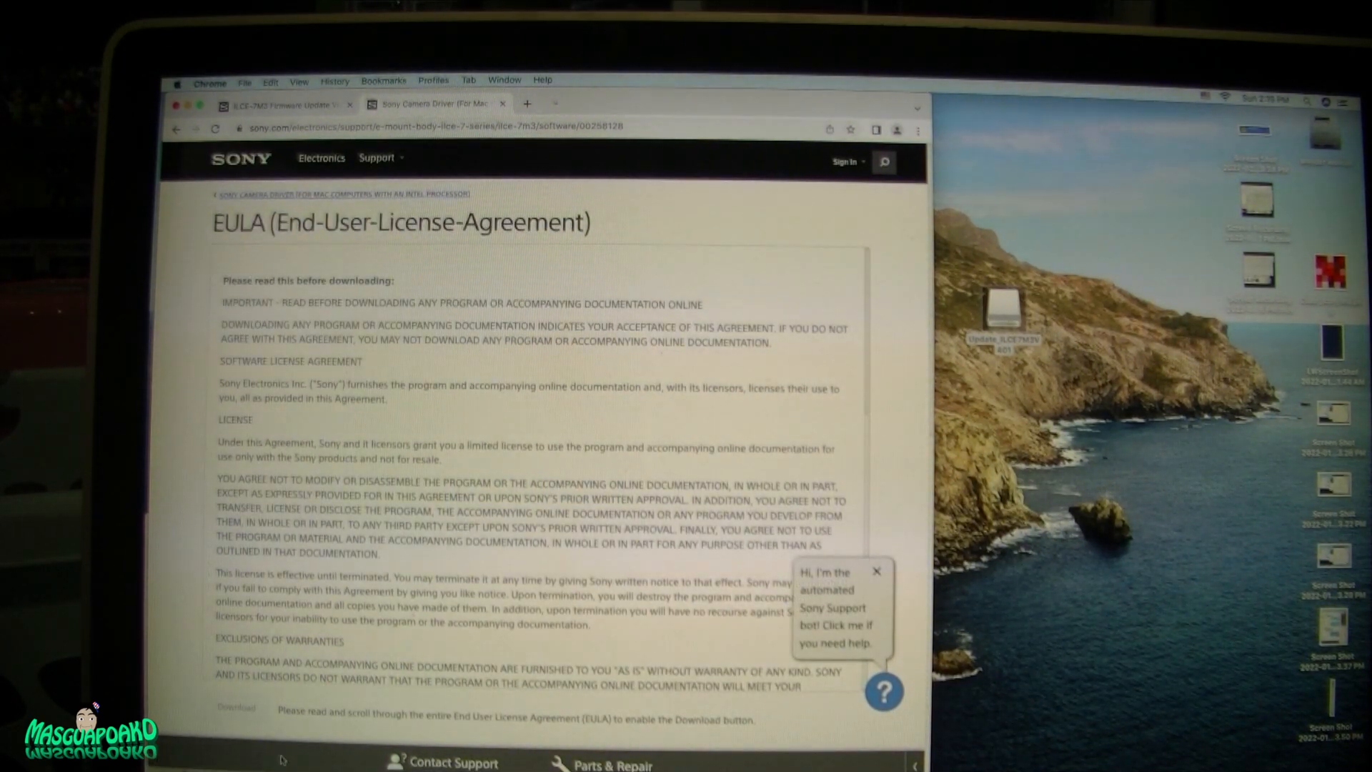
{"action": "scroll", "scroll_direction": "down", "scroll_amount": 3}
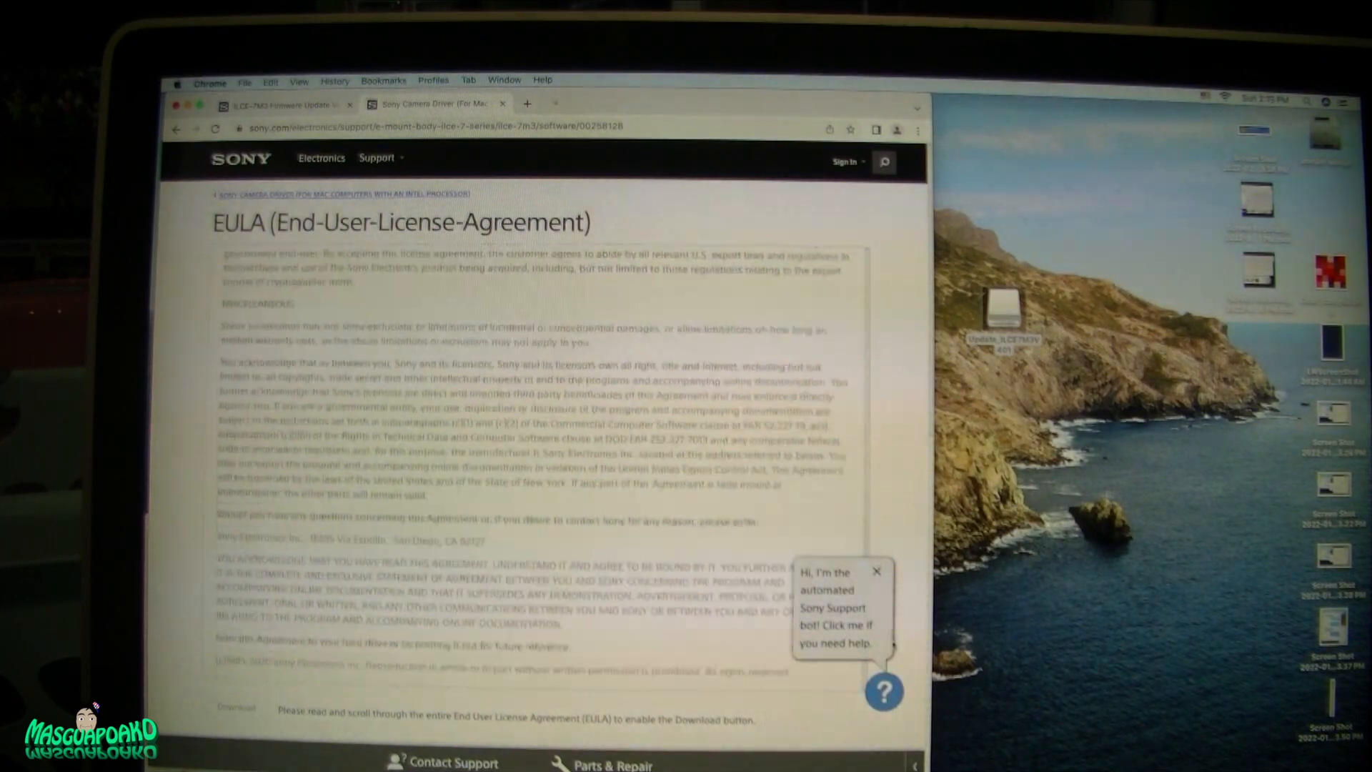
{"action": "scroll", "scroll_direction": "down", "scroll_amount": 3}
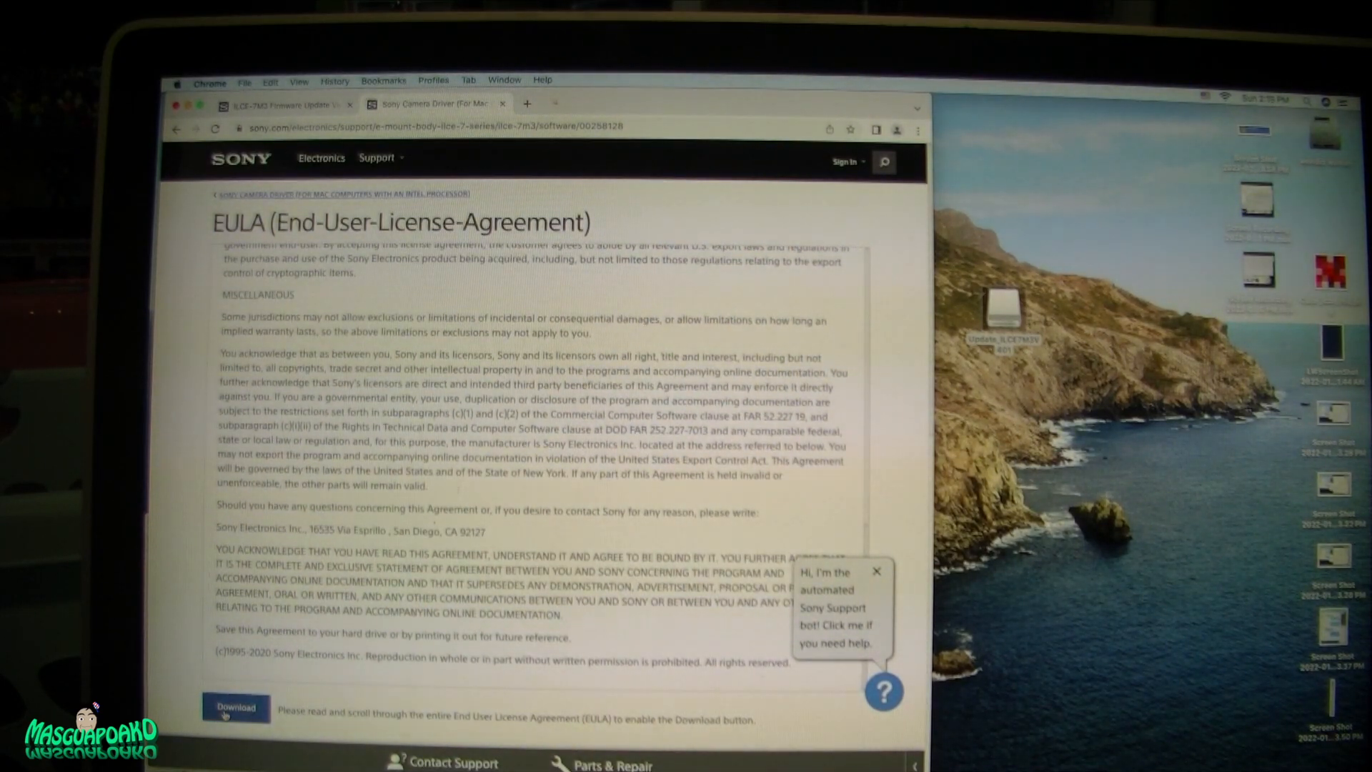
{"action": "left_click", "coordinate": [236, 707]}
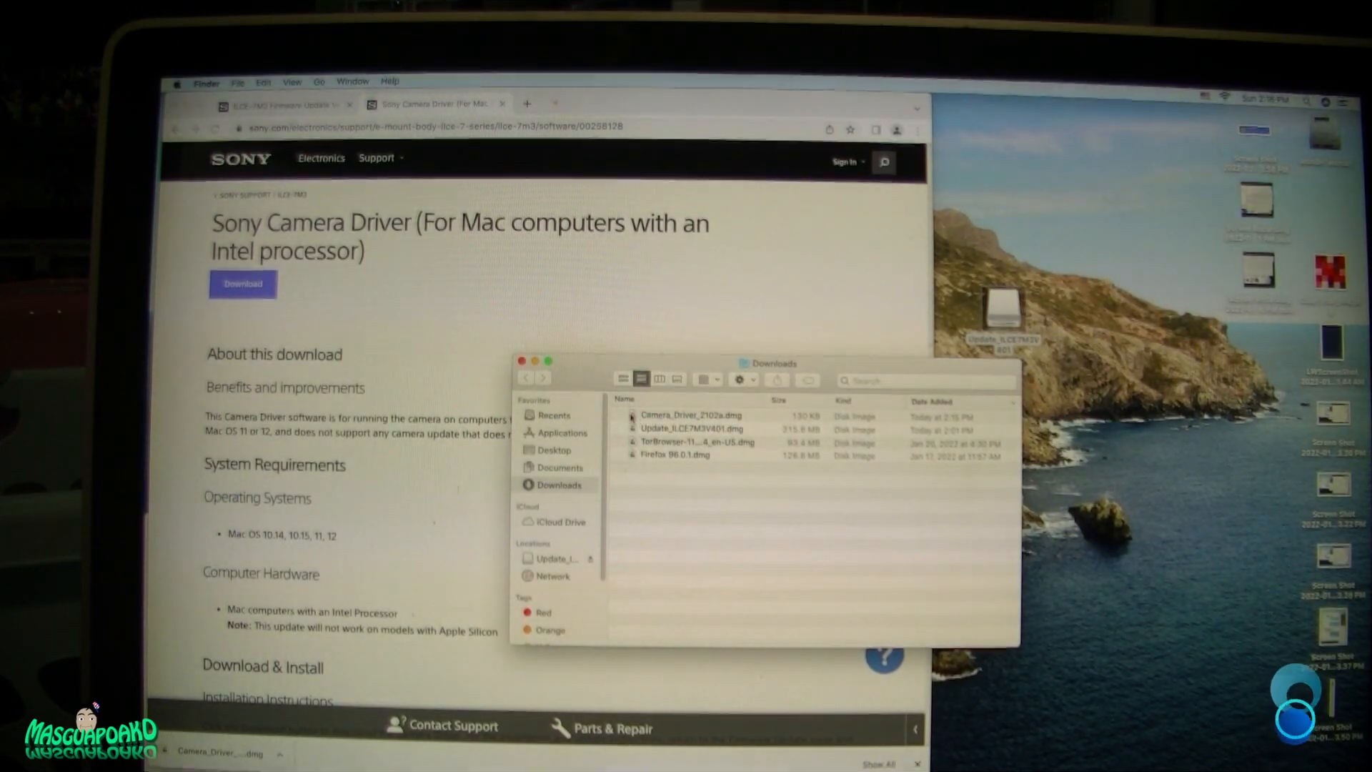
Step: Mount Camera_Driver_2102a.dmg from Downloads to reveal SonyCameraDriver.pkg
{"action": "left_click", "coordinate": [692, 415]}
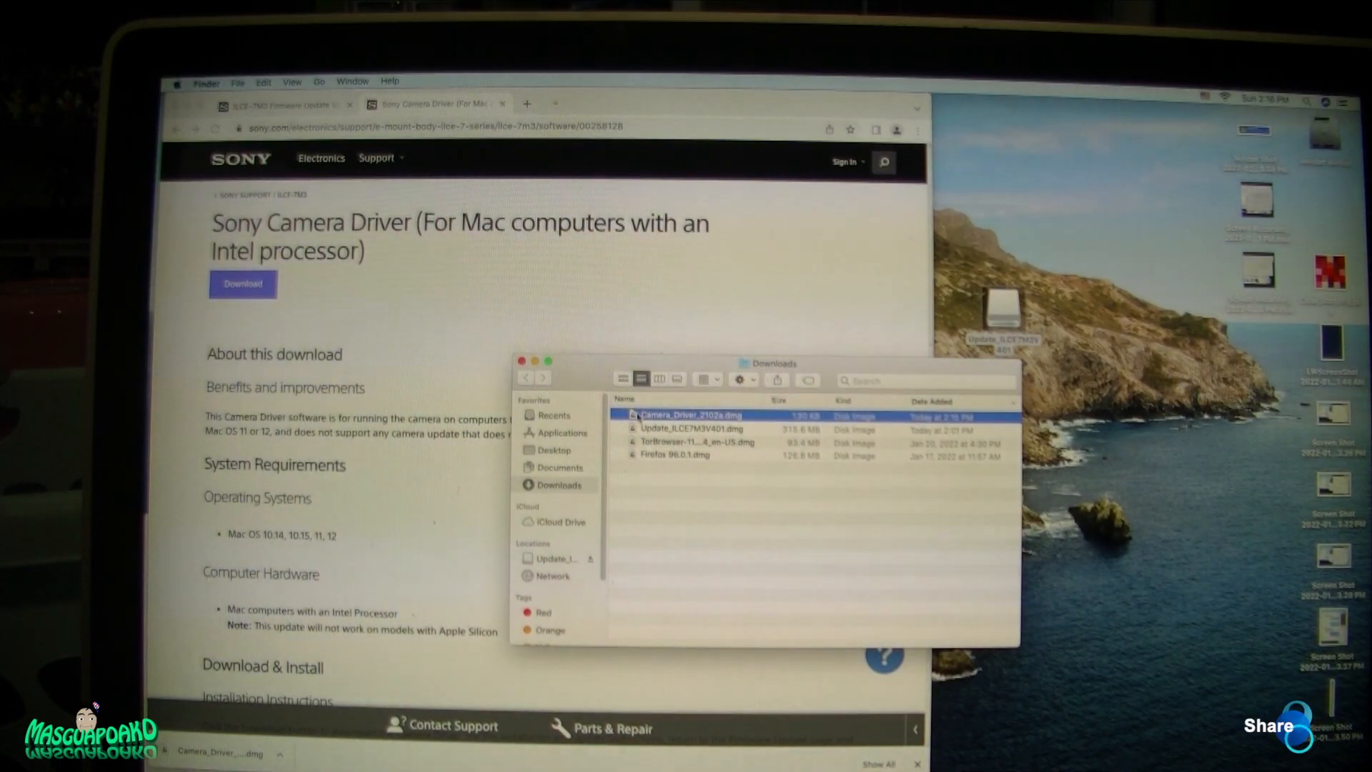
{"action": "double_click", "coordinate": [688, 414]}
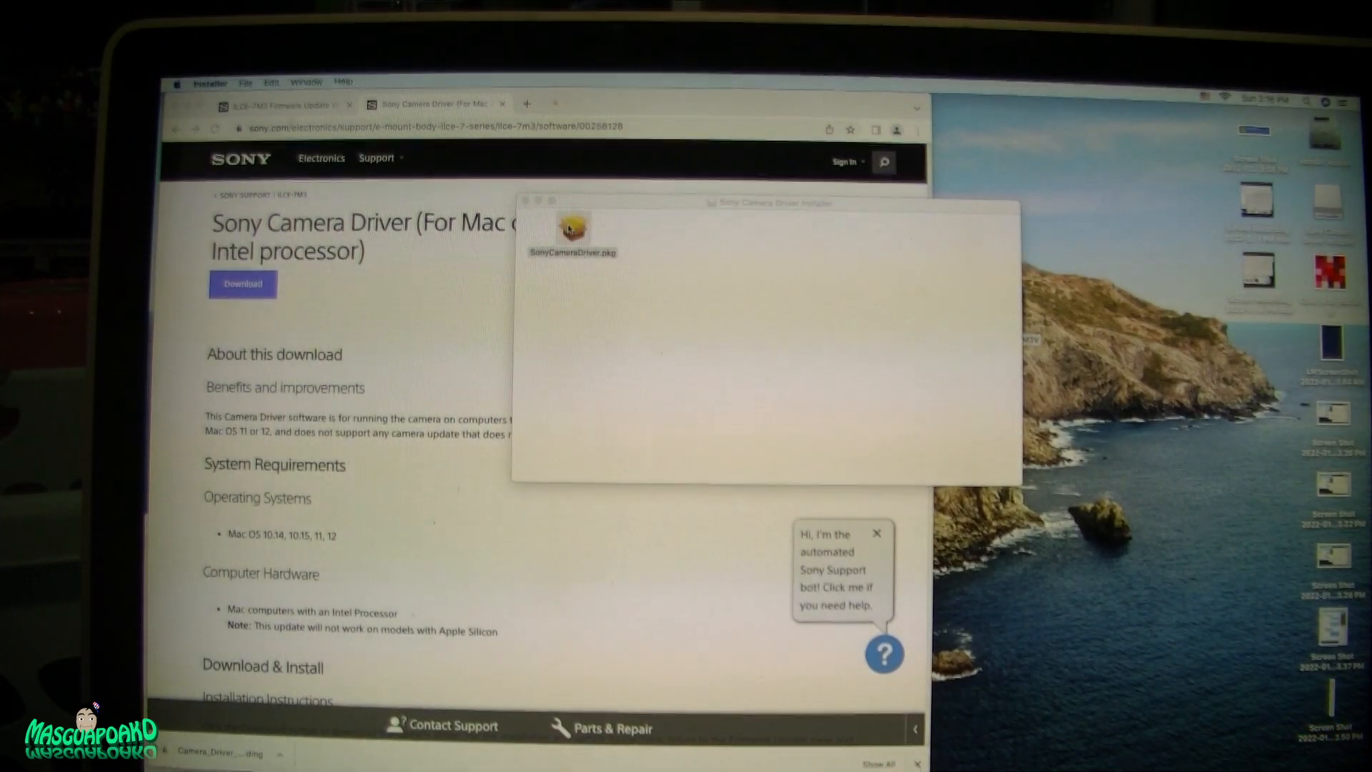
Step: Run SonyCameraDriver.pkg through Continue and Install to the authorization prompt
{"action": "double_click", "coordinate": [573, 228]}
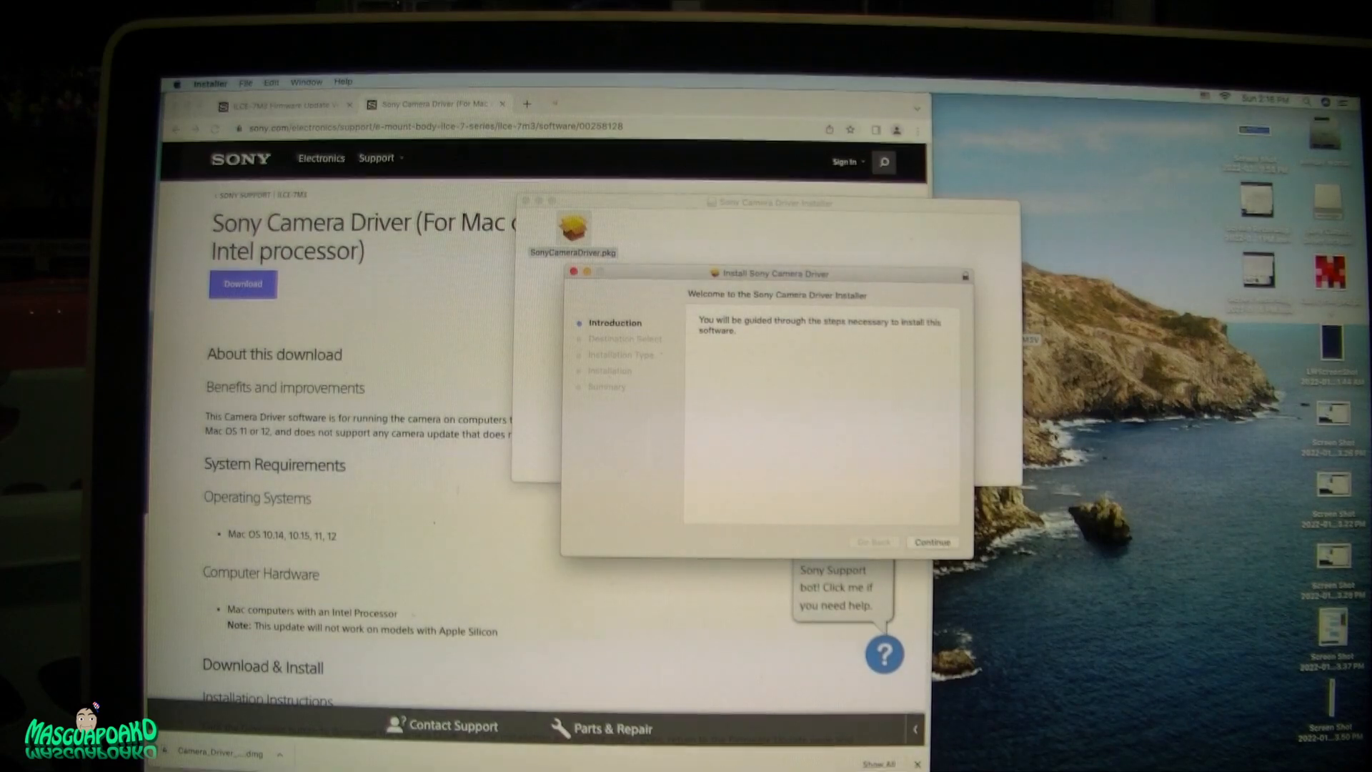
{"action": "left_click", "coordinate": [930, 541]}
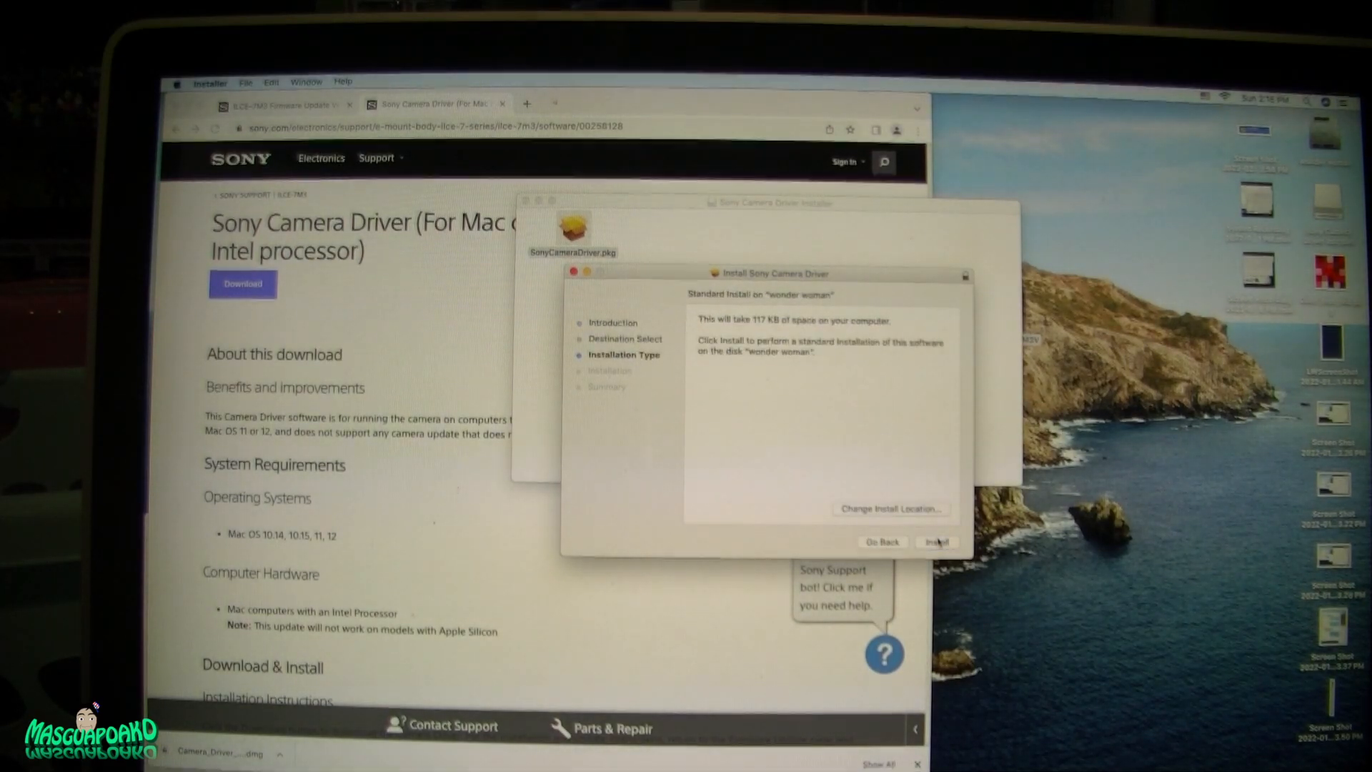
{"action": "left_click", "coordinate": [936, 541]}
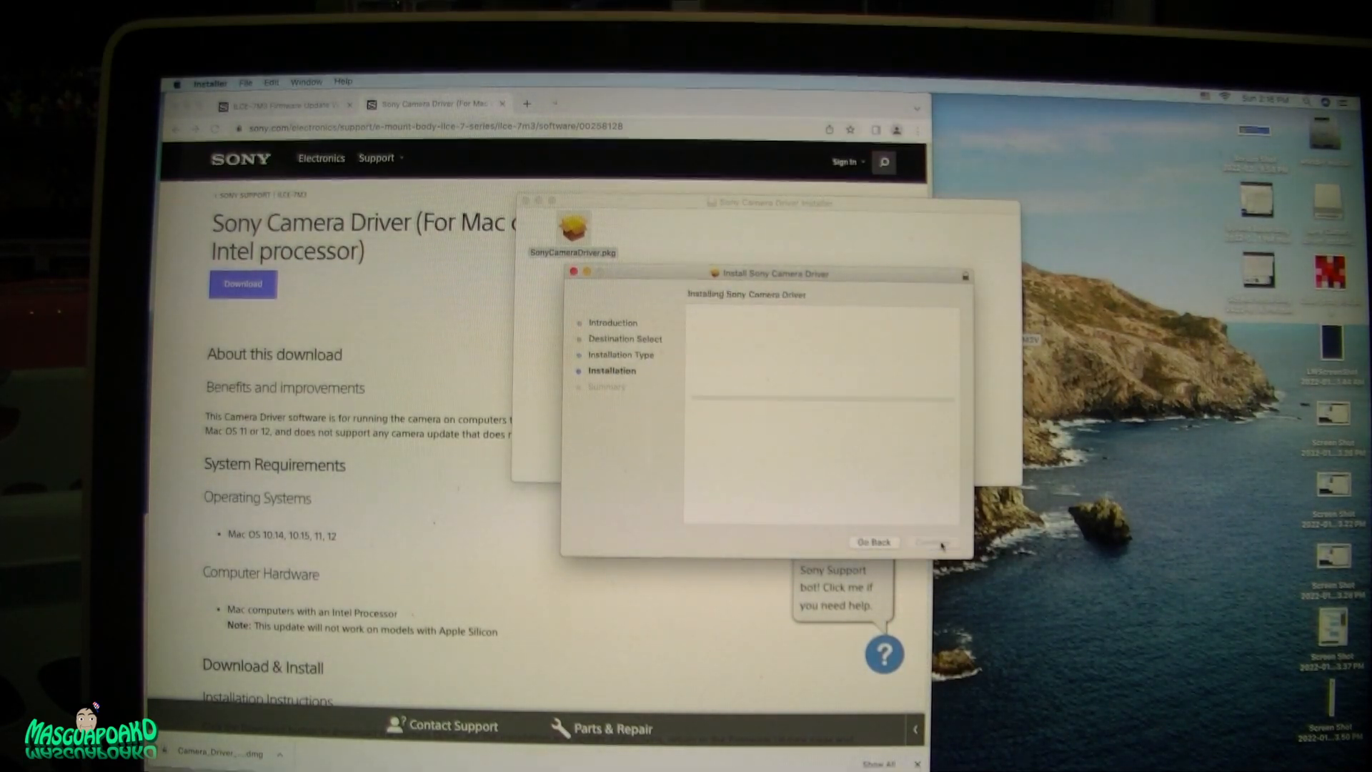
{"action": "left_click", "coordinate": [932, 541]}
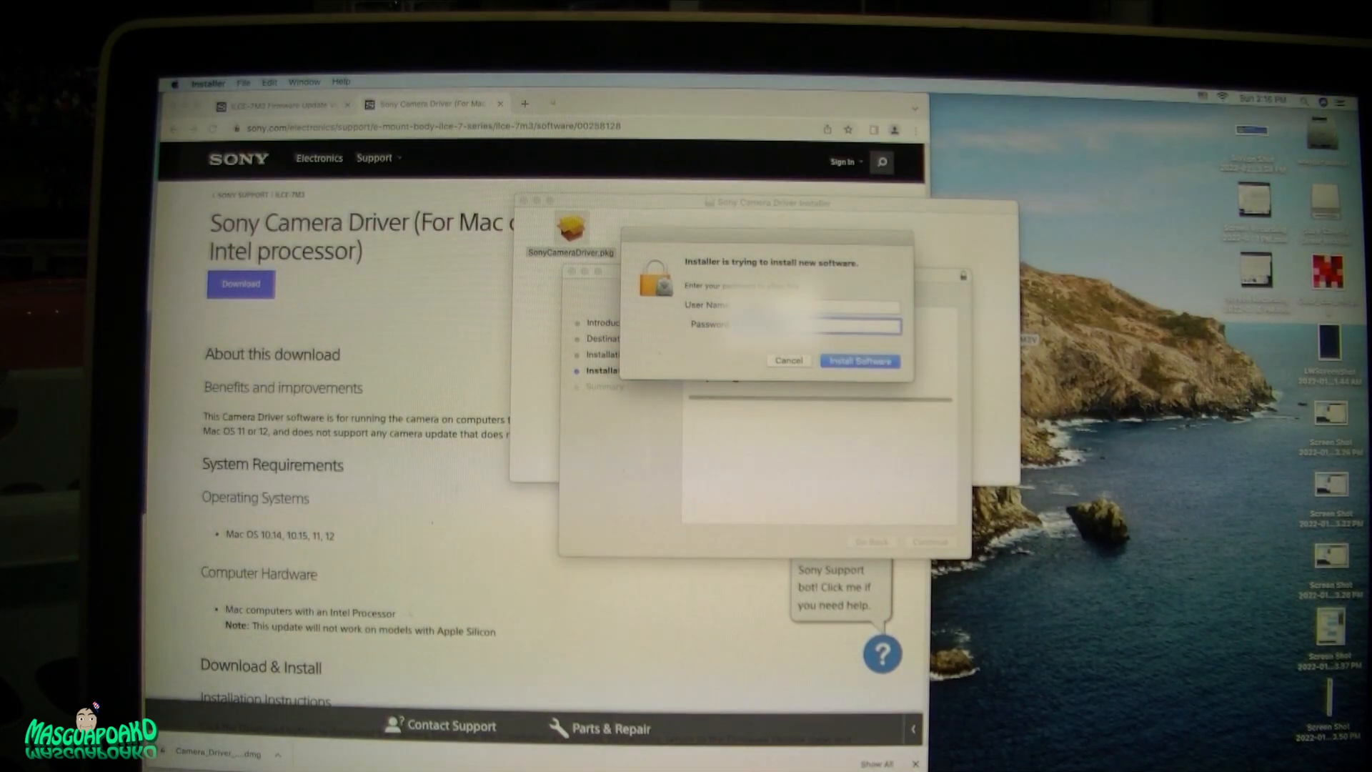
Step: Authorize with the administrator password and complete the Sony Camera Driver installation
{"action": "left_click", "coordinate": [858, 361]}
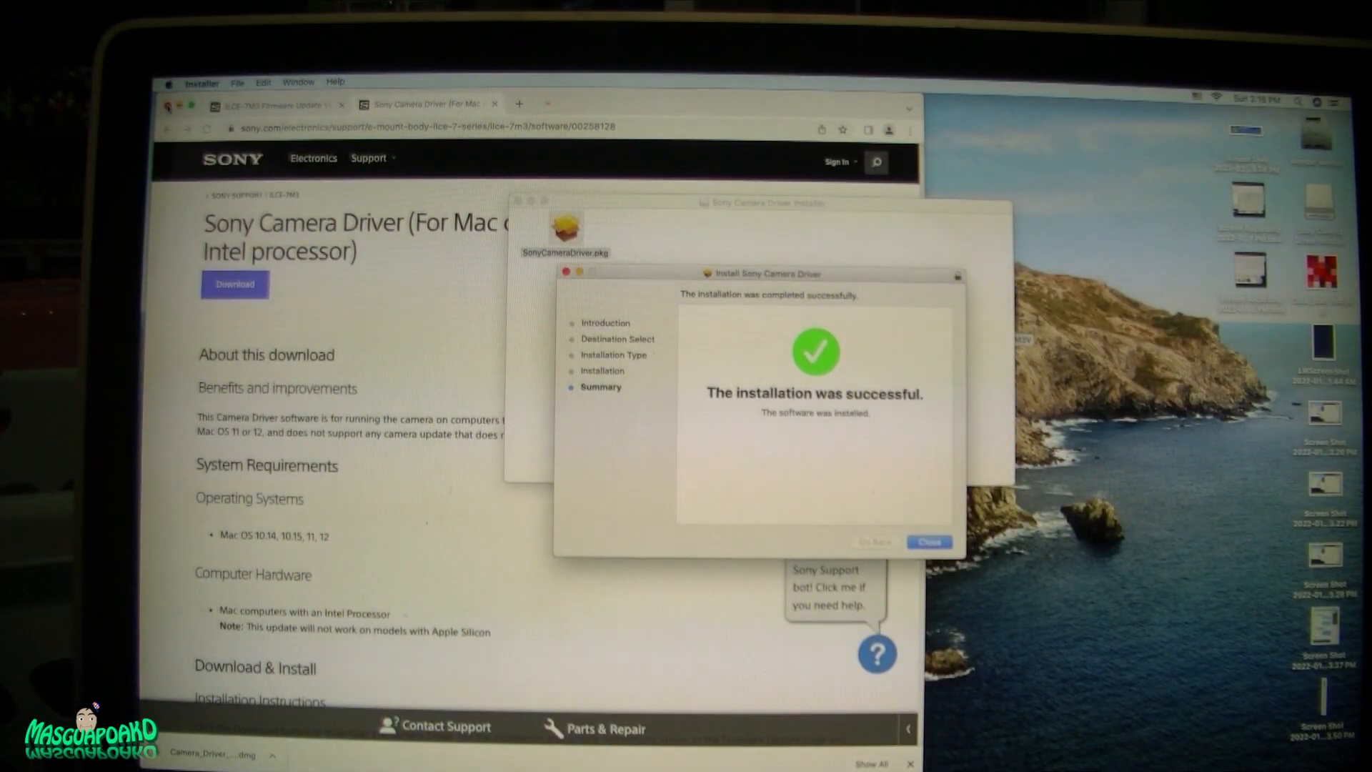
Step: Close the finished Sony Camera Driver installer and move its package to the Trash
{"action": "left_click", "coordinate": [929, 542]}
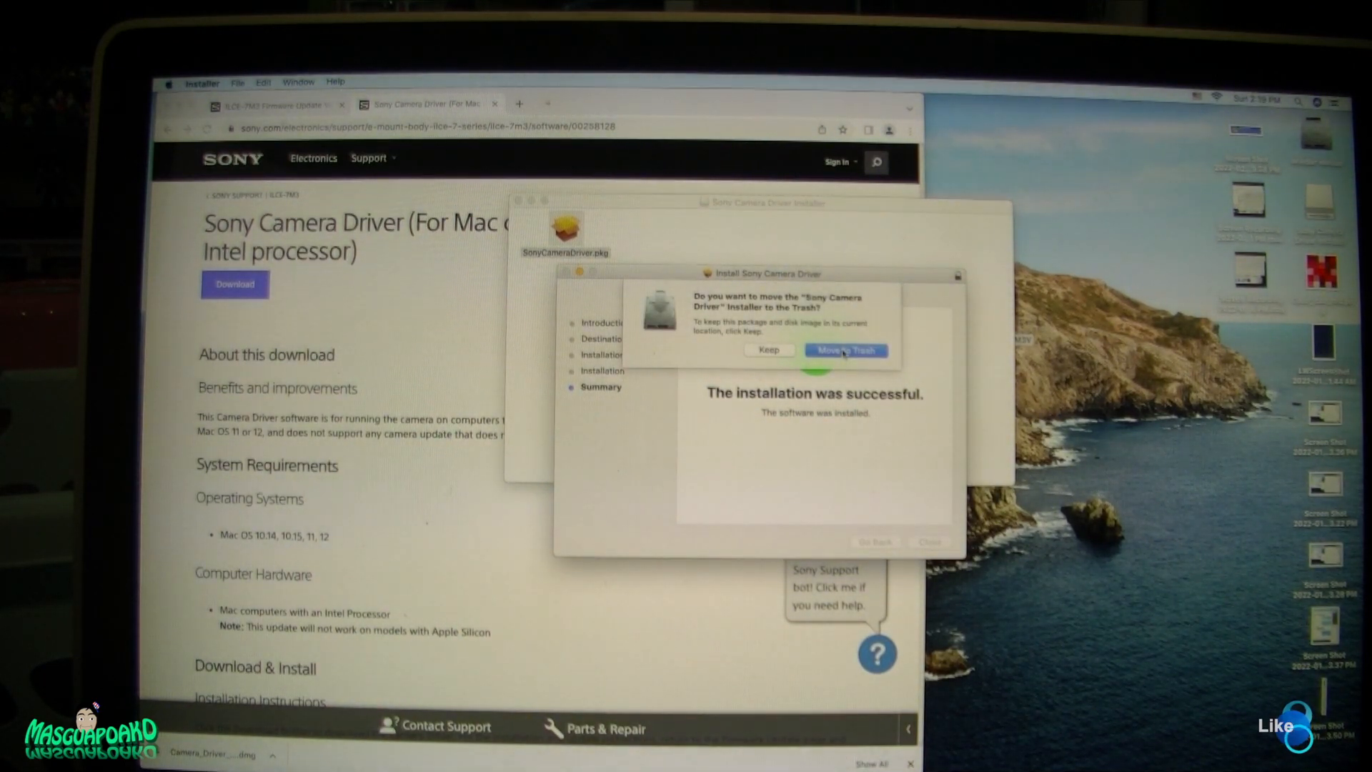
{"action": "left_click", "coordinate": [845, 350]}
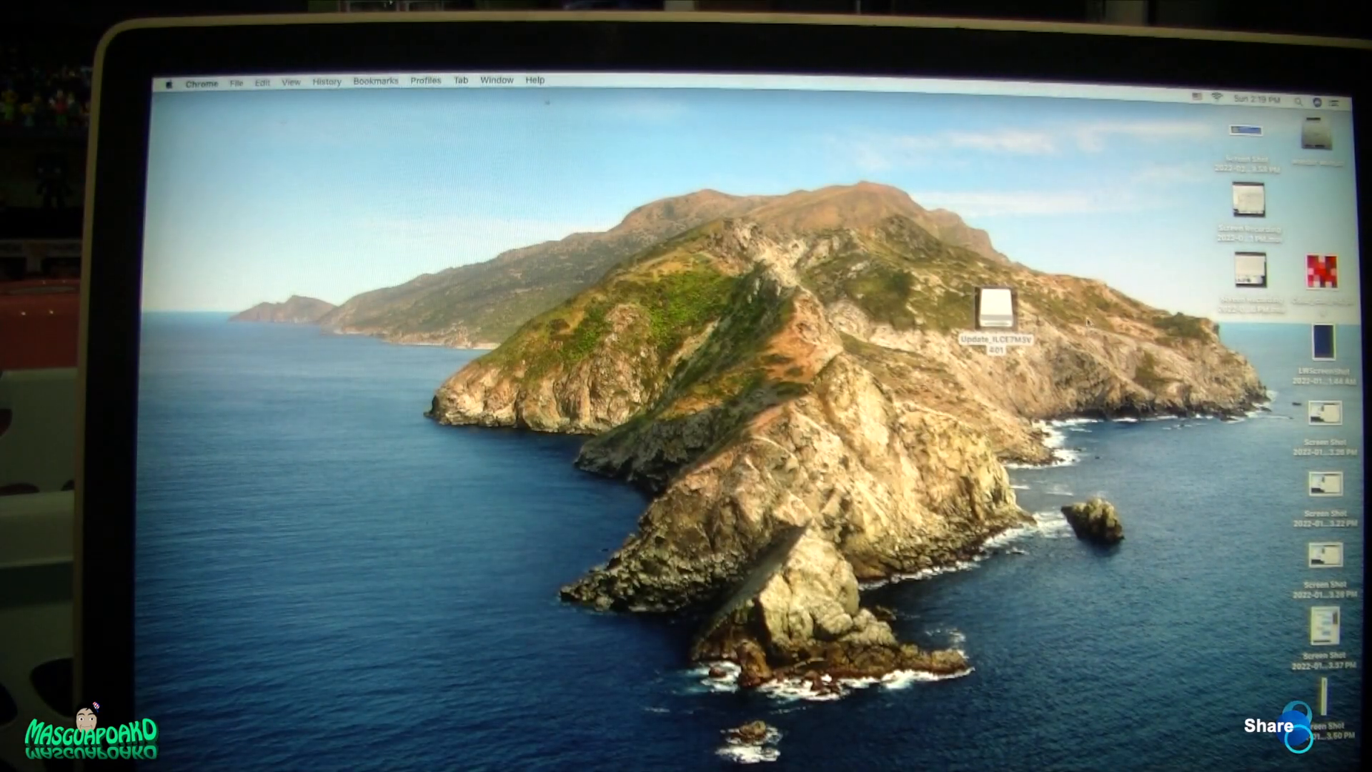
Step: Mount the Update_ILCE7M3V401 disk image and launch SystemSoftwareUpdater from it
{"action": "double_click", "coordinate": [992, 310]}
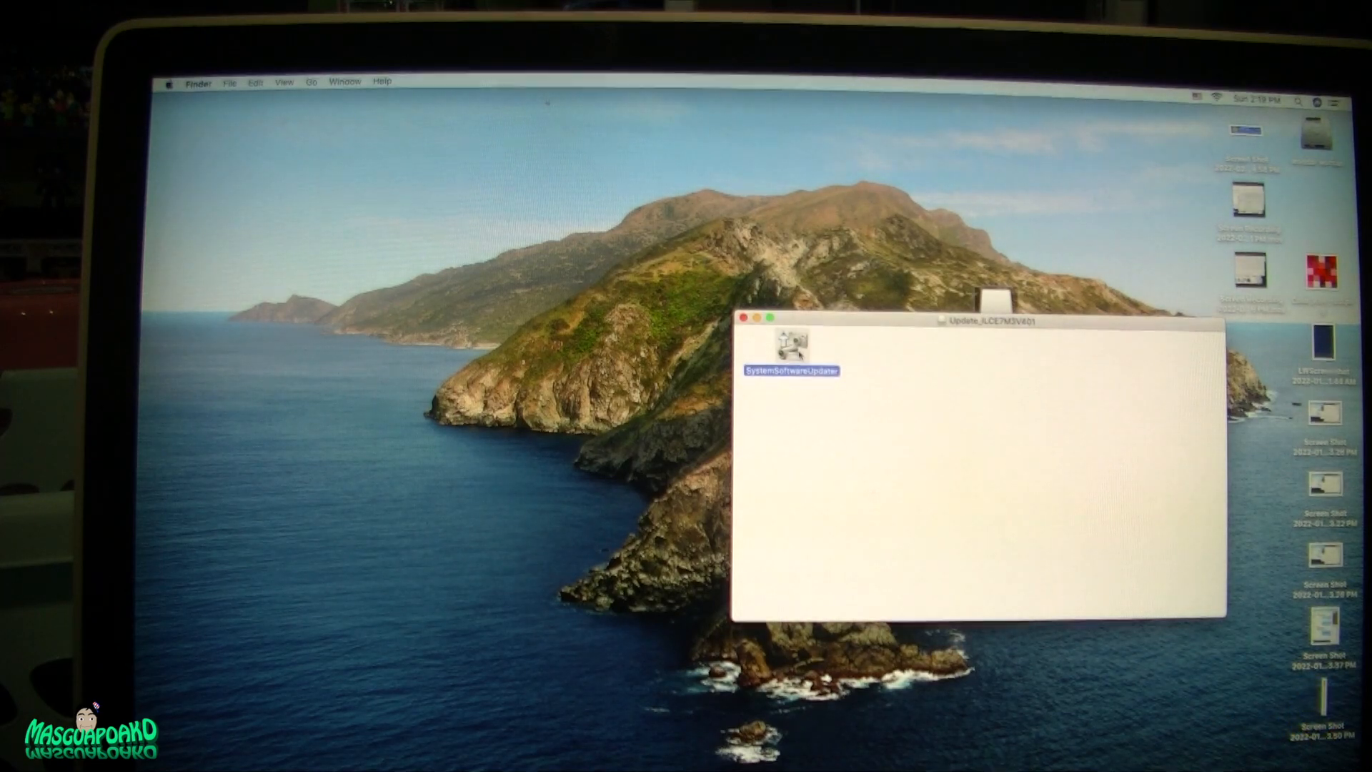
{"action": "double_click", "coordinate": [790, 345]}
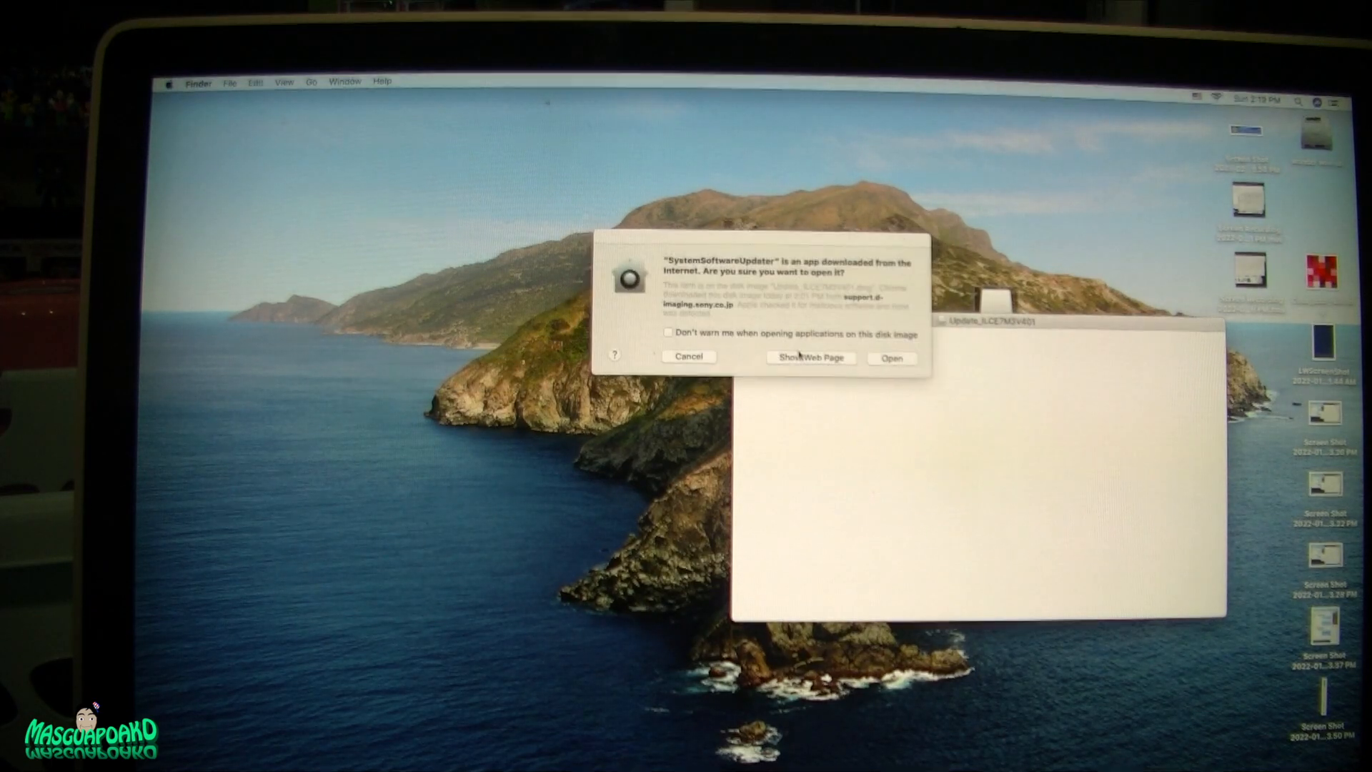
Step: Allow the downloaded updater to open via the Gatekeeper Open confirmation
{"action": "left_click", "coordinate": [890, 357]}
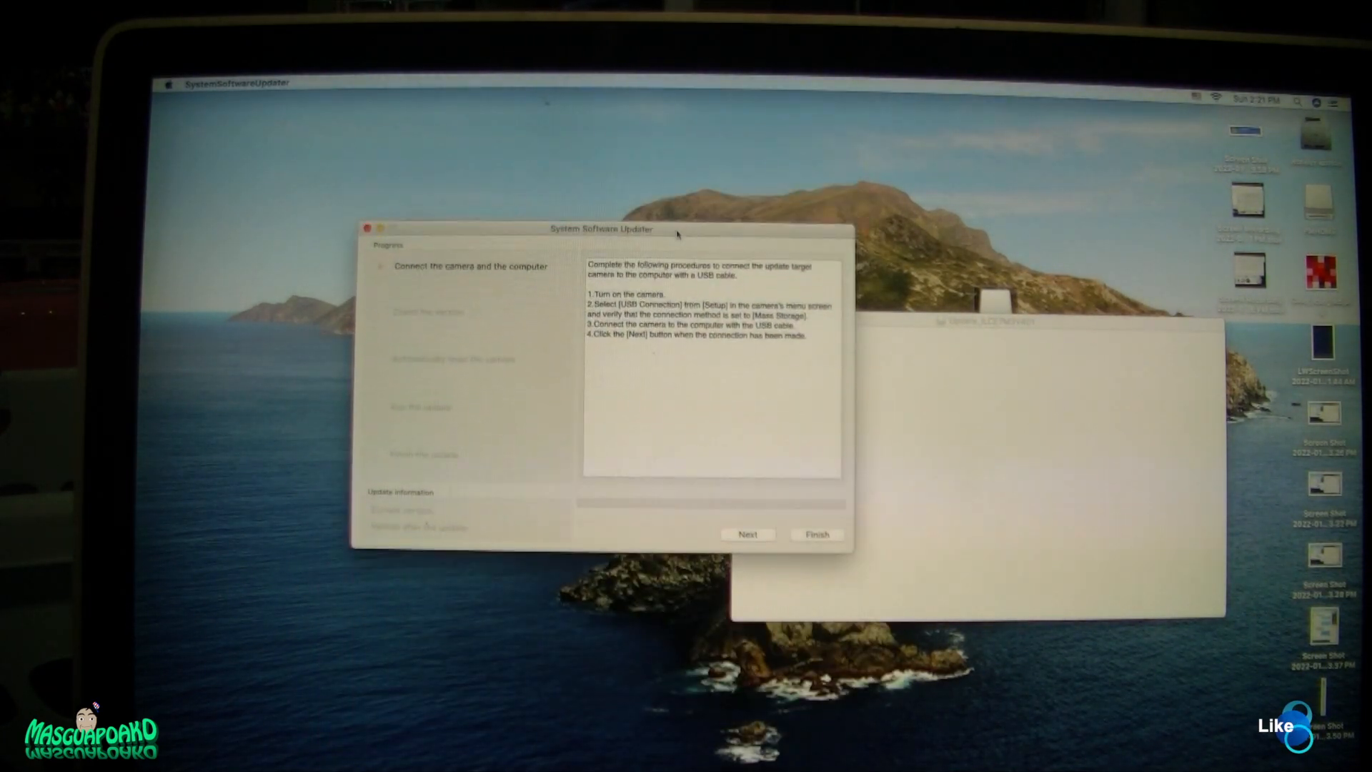
Step: Proceed past camera connection, confirm 3.10 → 4.01, and run the firmware update to completion
{"action": "left_click", "coordinate": [747, 535]}
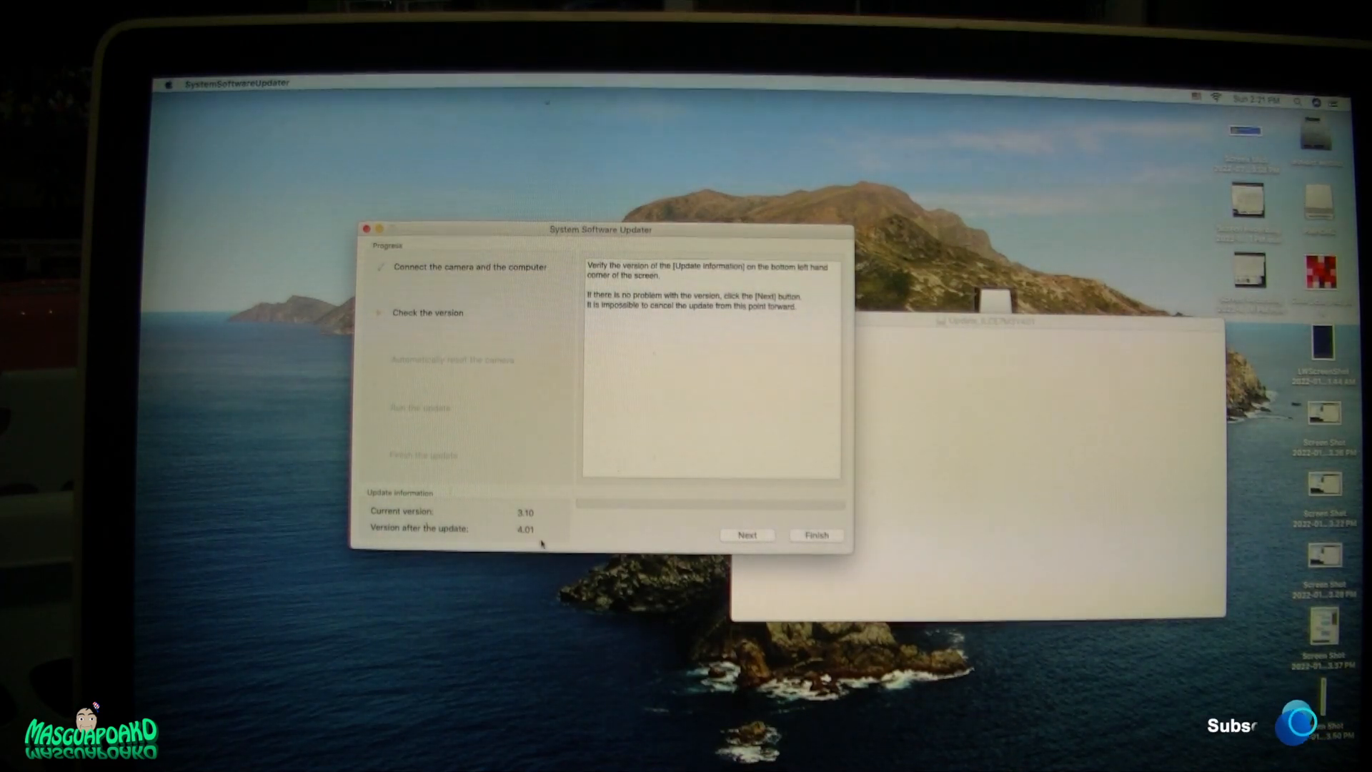
{"action": "left_click", "coordinate": [748, 535]}
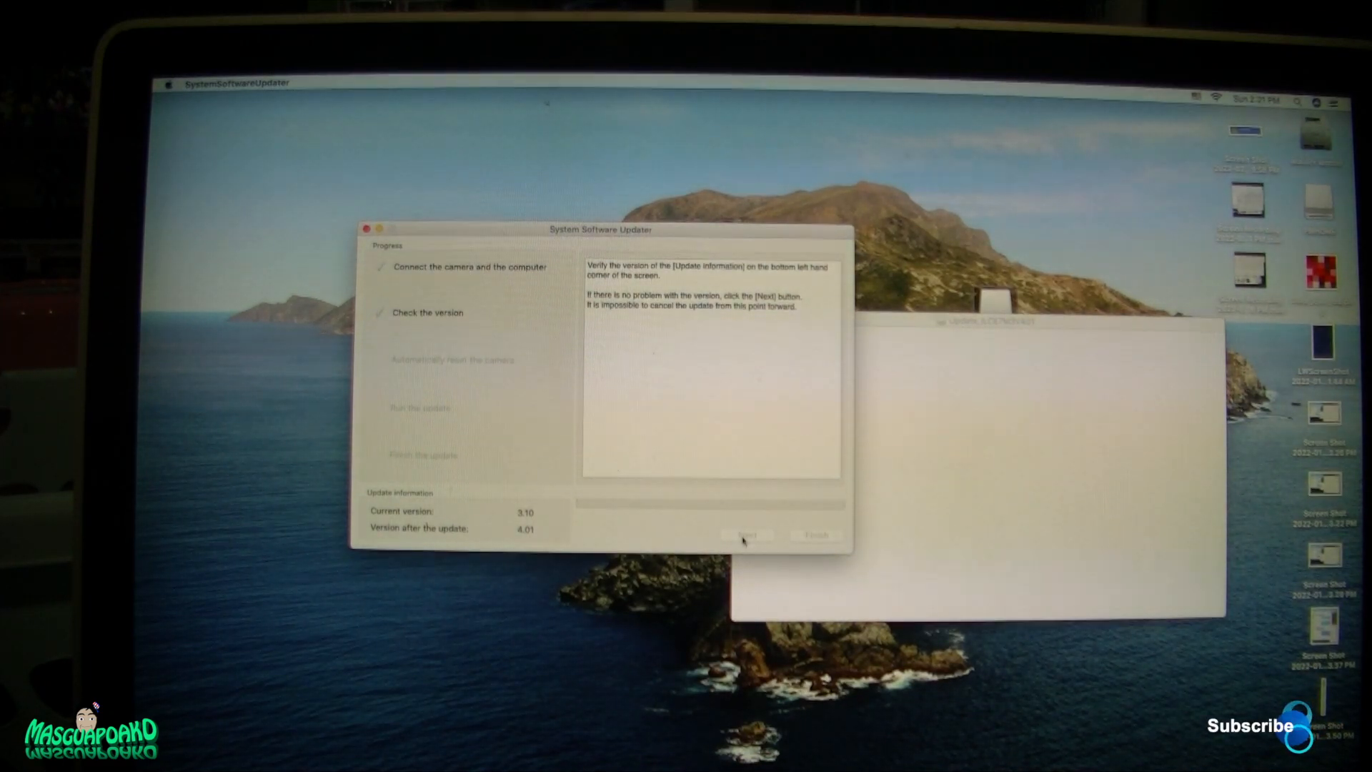
{"action": "left_click", "coordinate": [746, 535]}
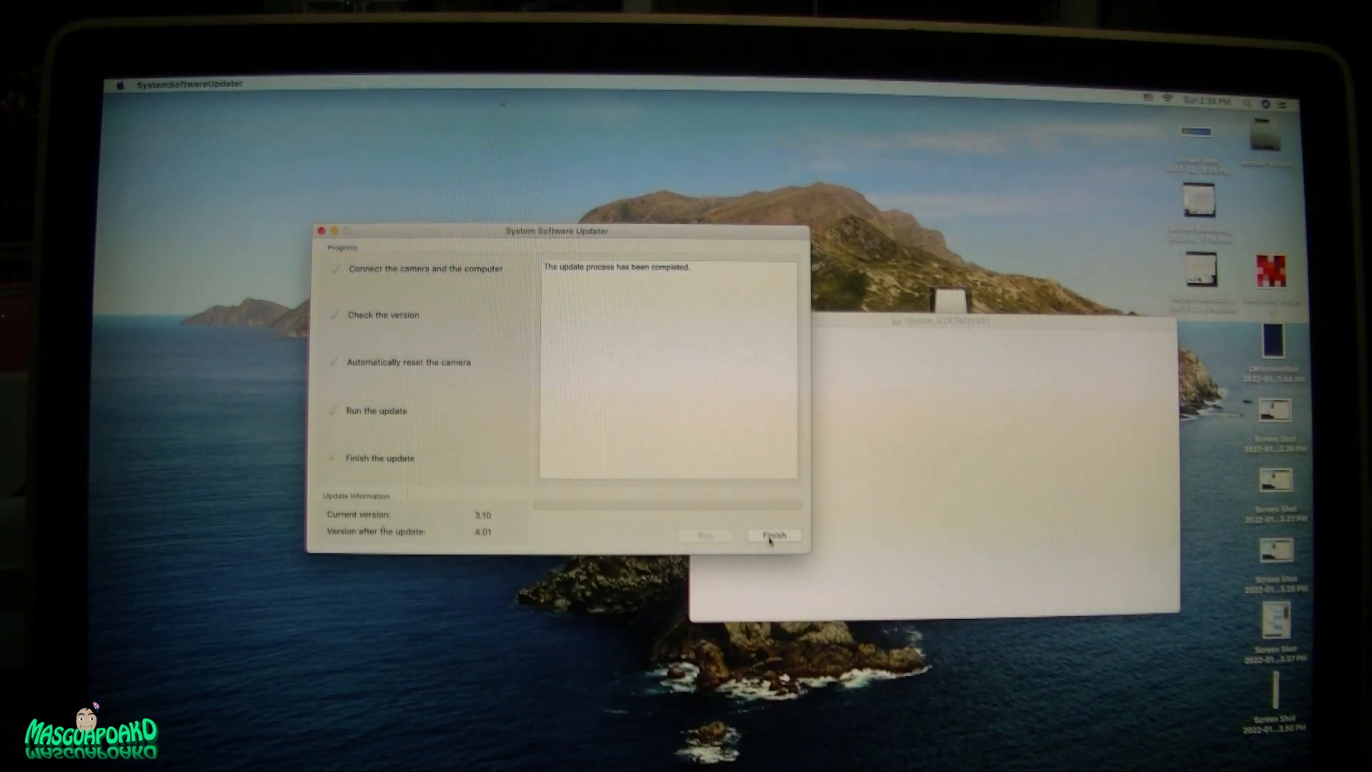
{"action": "left_click", "coordinate": [773, 534]}
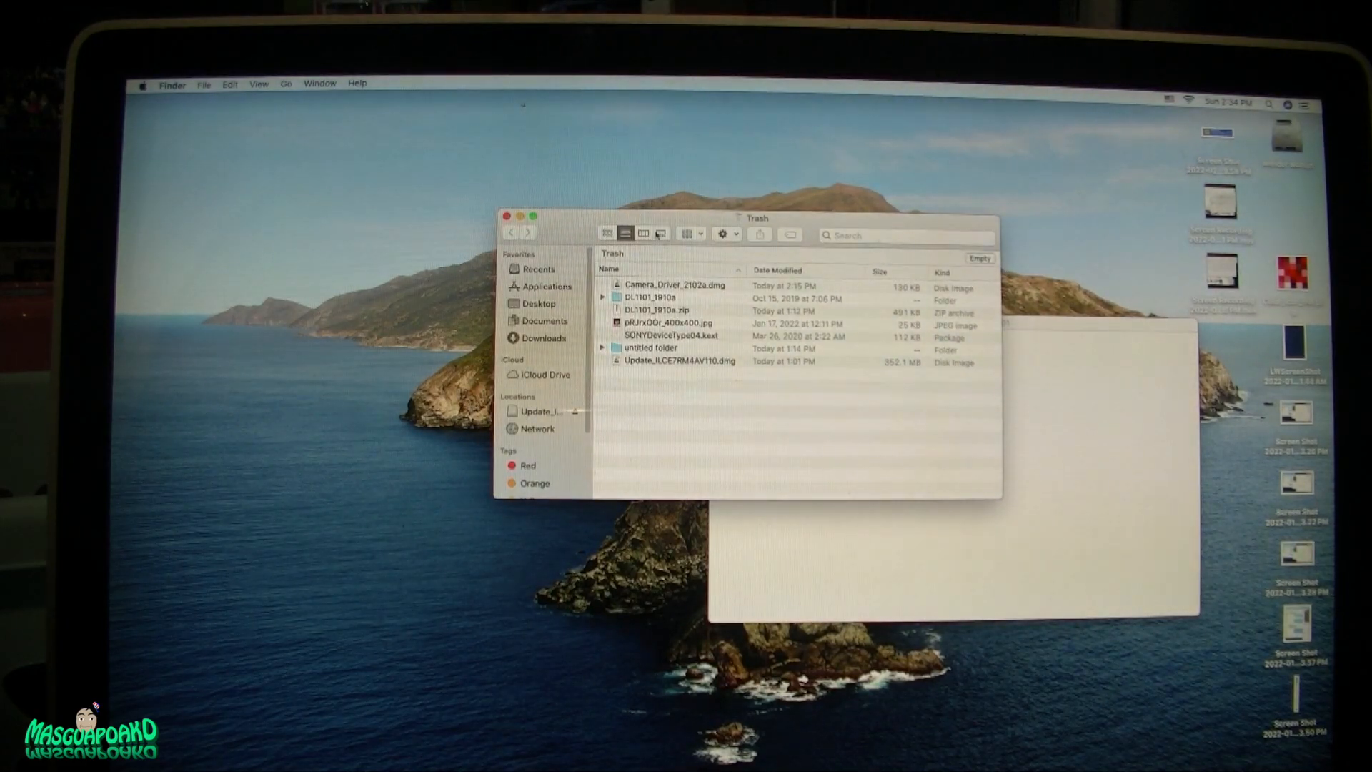
Step: View the Trash holding the deleted driver and firmware update disk images
{"action": "left_click", "coordinate": [673, 285]}
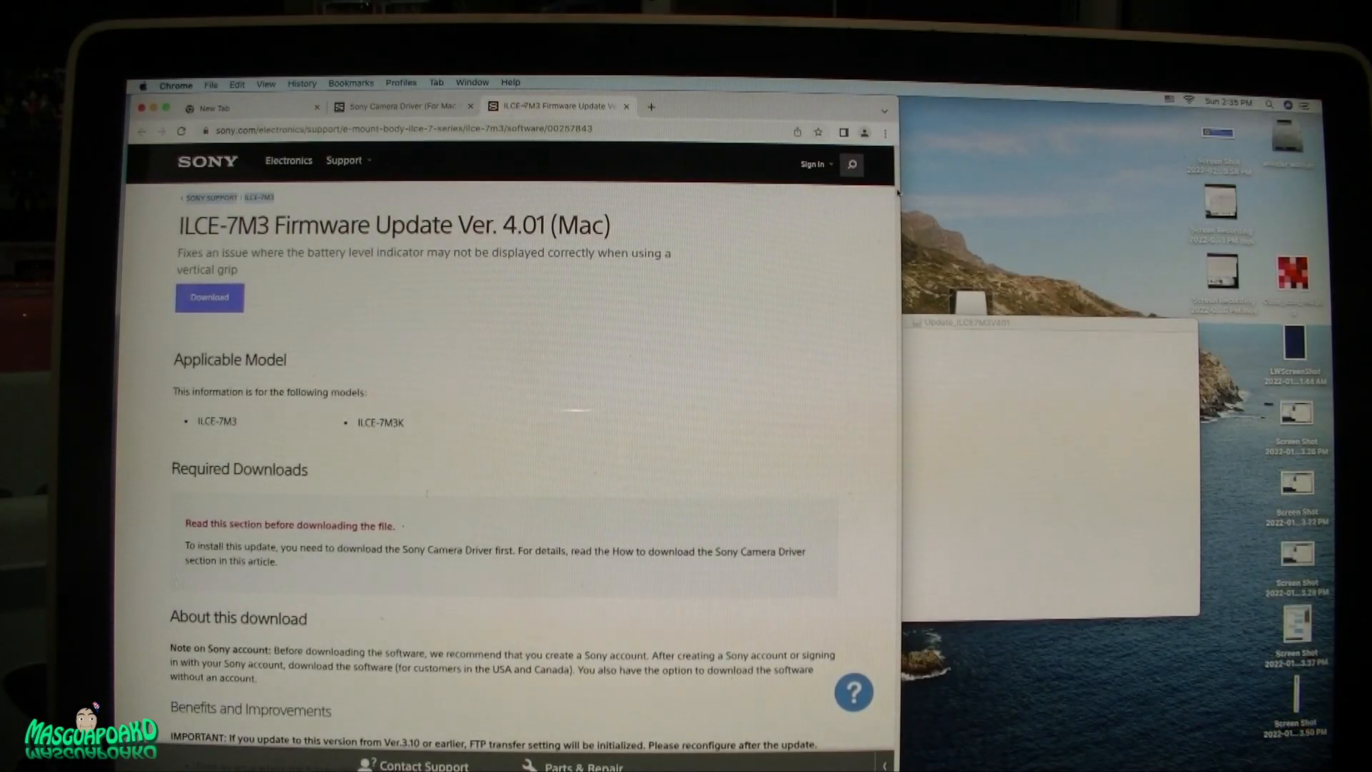
Step: Scroll the ILCE-7M3 Ver. 4.01 (Mac) page down to the System Requirements section
{"action": "scroll", "scroll_direction": "down", "scroll_amount": 3}
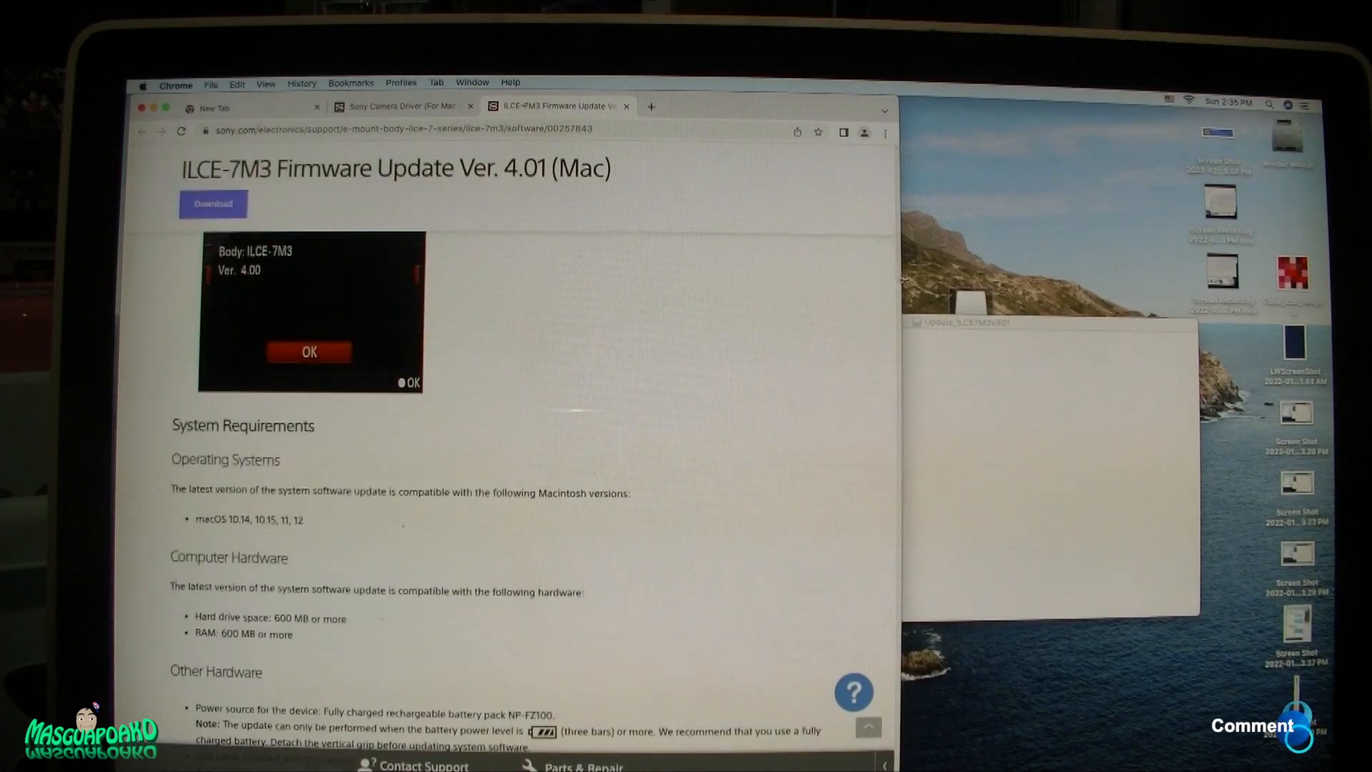